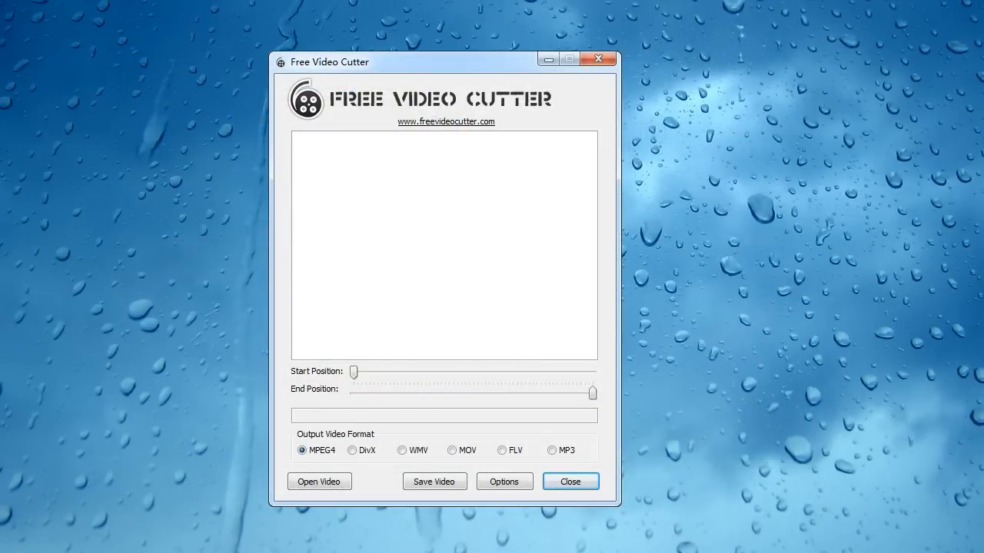
# Step: Load the beach video shutterstock_v3516785 into Free Video Cutter
pyautogui.click(319, 481)
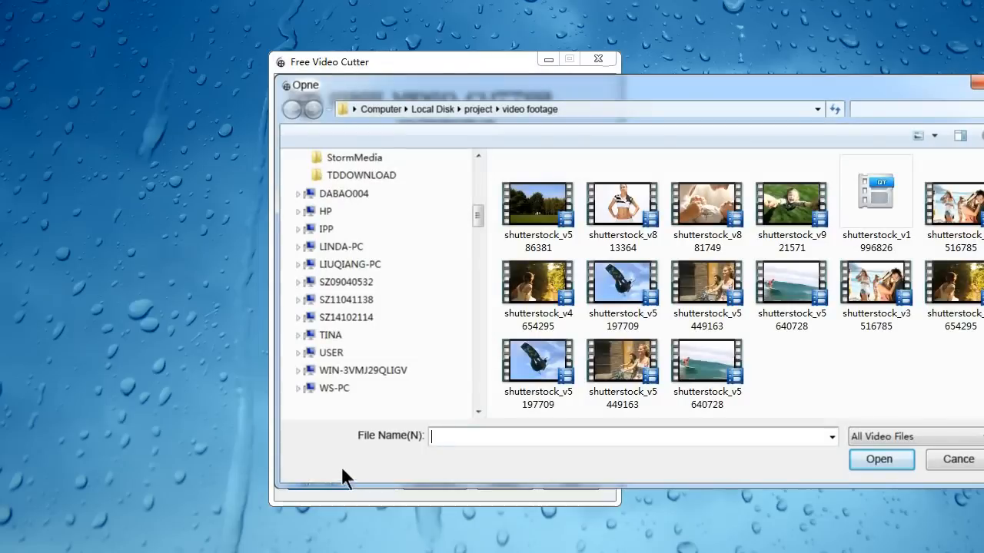
pyautogui.click(875, 296)
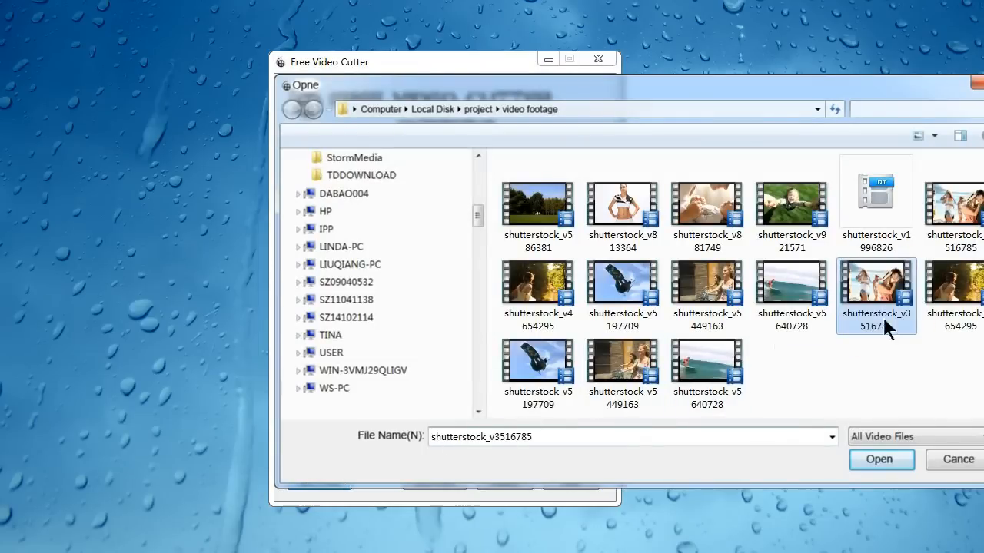
pyautogui.click(879, 458)
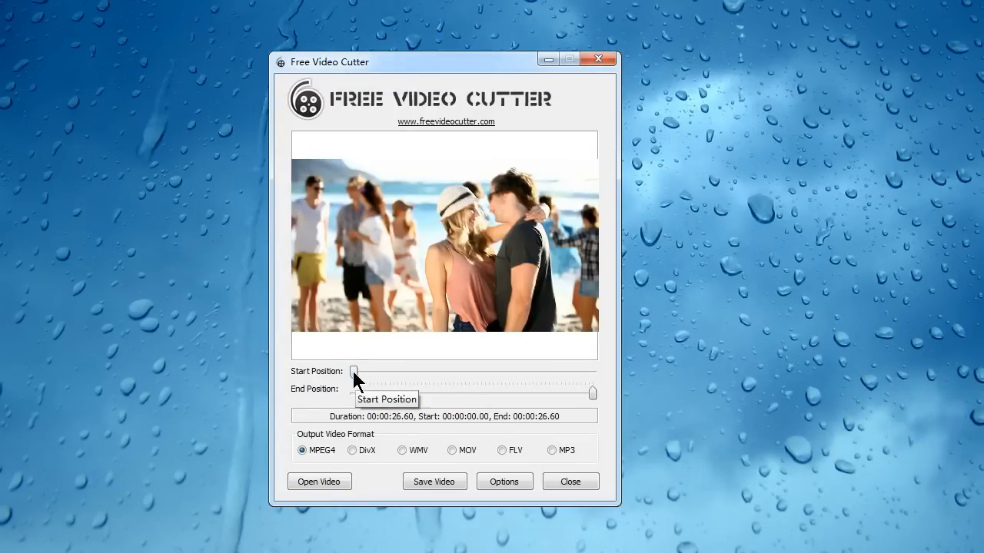
# Step: Keep 00:00:07.383 to 00:00:18.242 and save that portion as MPEG4
pyautogui.moveTo(354, 371); pyautogui.dragTo(420, 371)
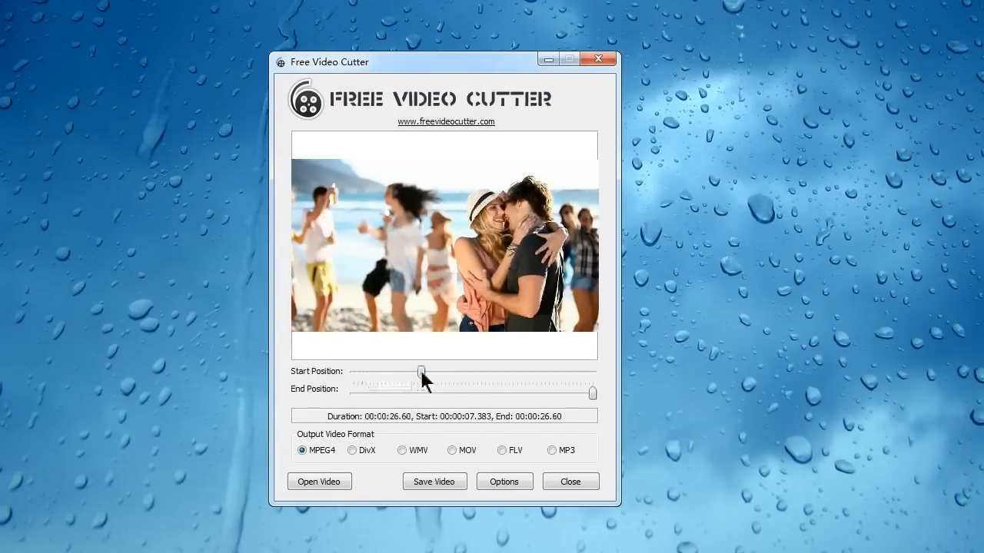
pyautogui.moveTo(591, 393); pyautogui.dragTo(529, 393)
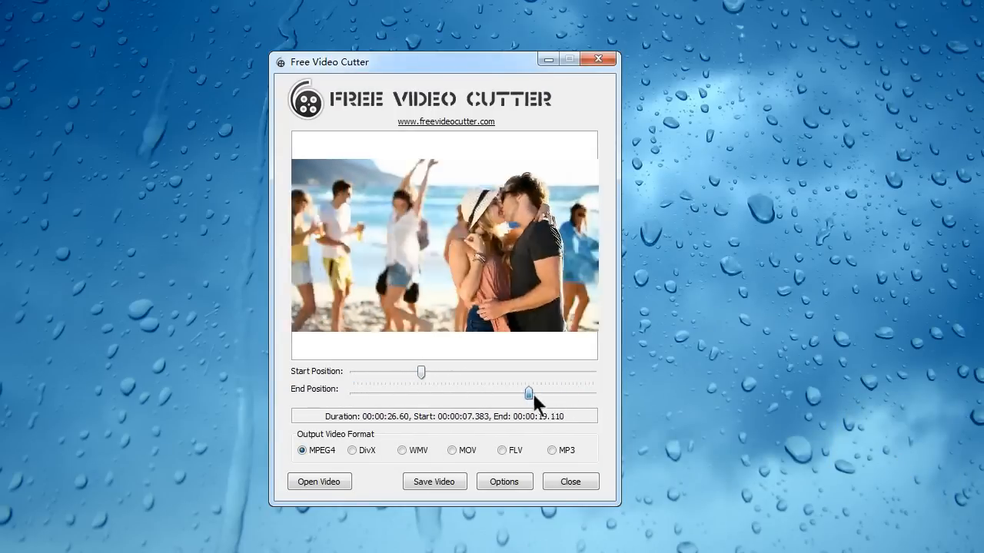
pyautogui.moveTo(529, 394); pyautogui.dragTo(498, 394)
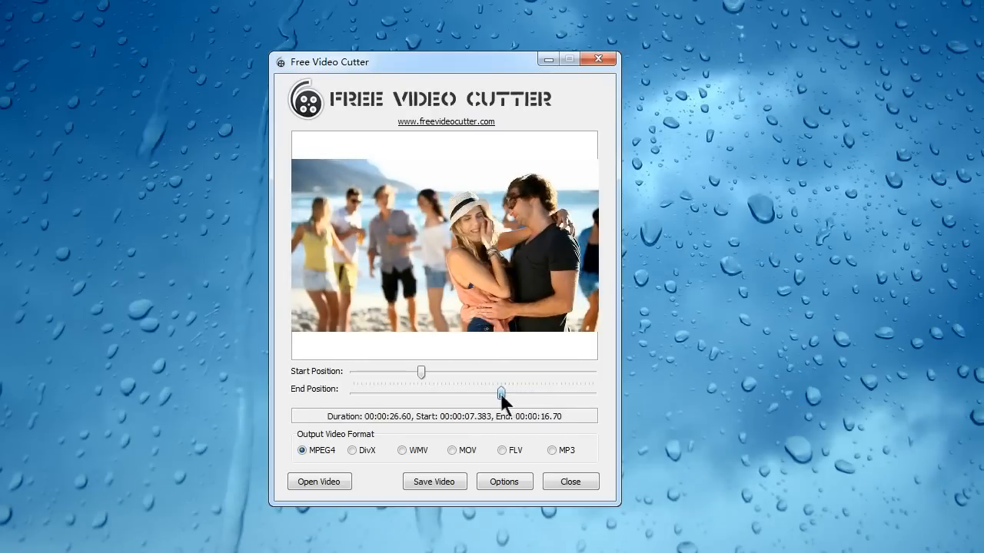
pyautogui.moveTo(503, 394); pyautogui.dragTo(521, 393)
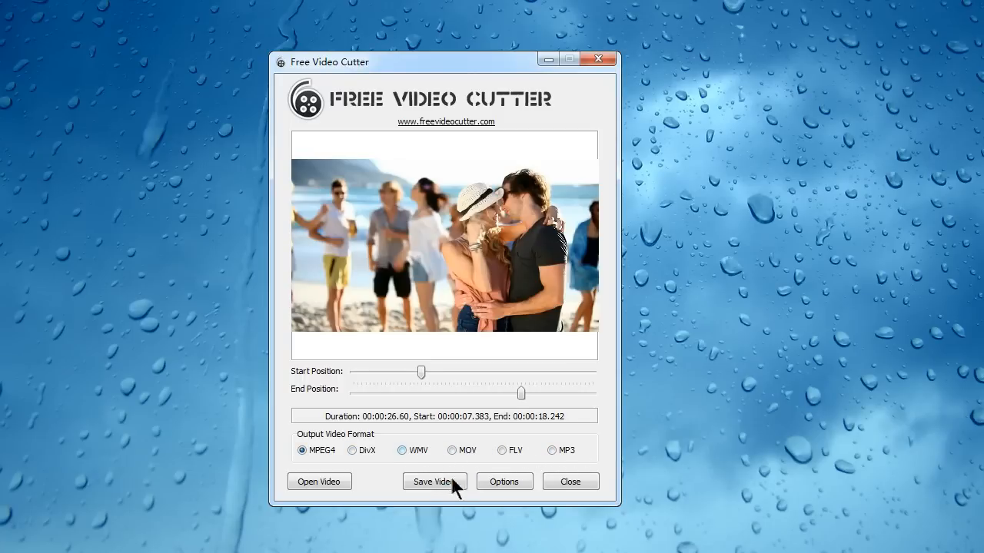
pyautogui.click(434, 482)
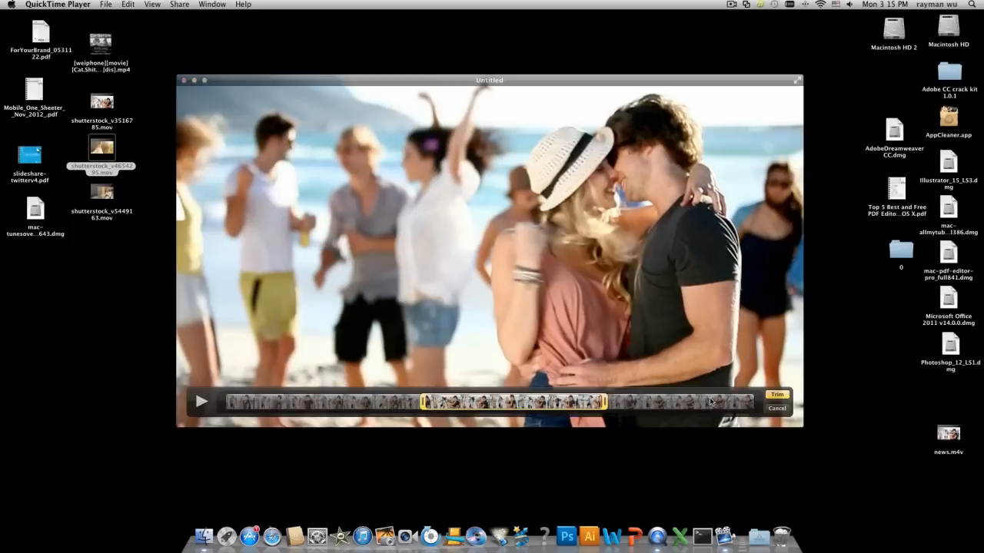
# Step: Trim the beach clip, insert another clip after it, and finish editing
pyautogui.click(777, 394)
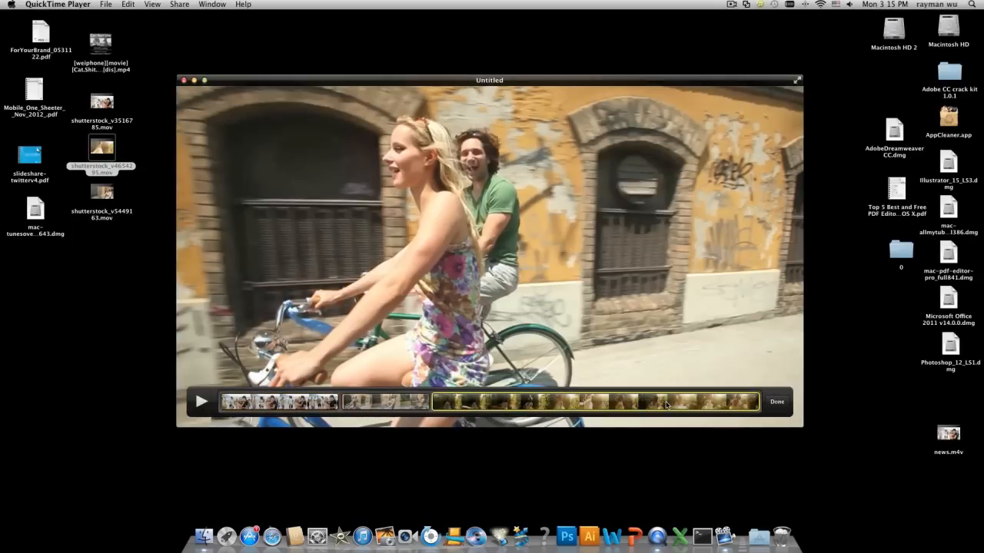
pyautogui.click(128, 5)
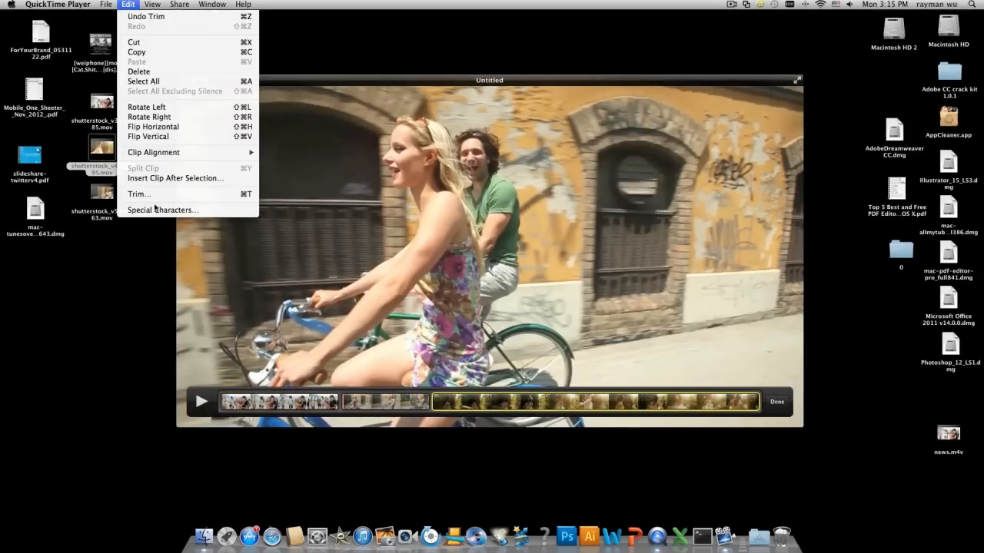
pyautogui.click(139, 193)
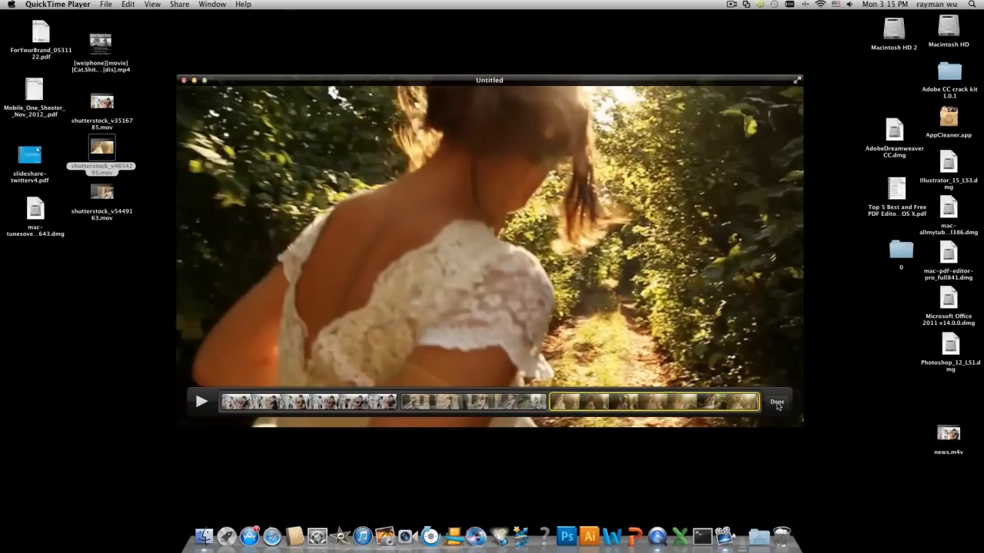
pyautogui.click(776, 401)
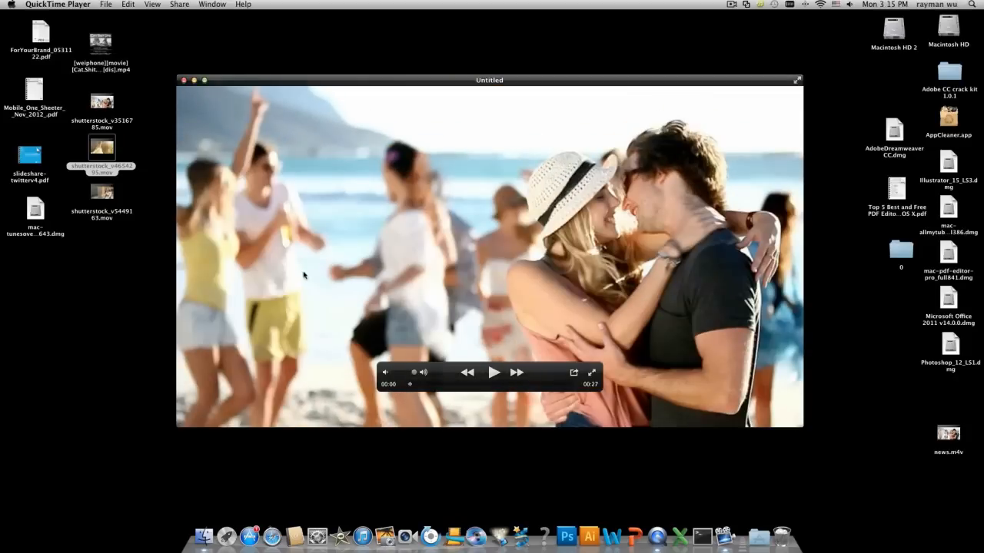
# Step: Save the movie as news.m4v for iPad, iPhone 4 & Apple TV, replacing the existing file
pyautogui.click(184, 79)
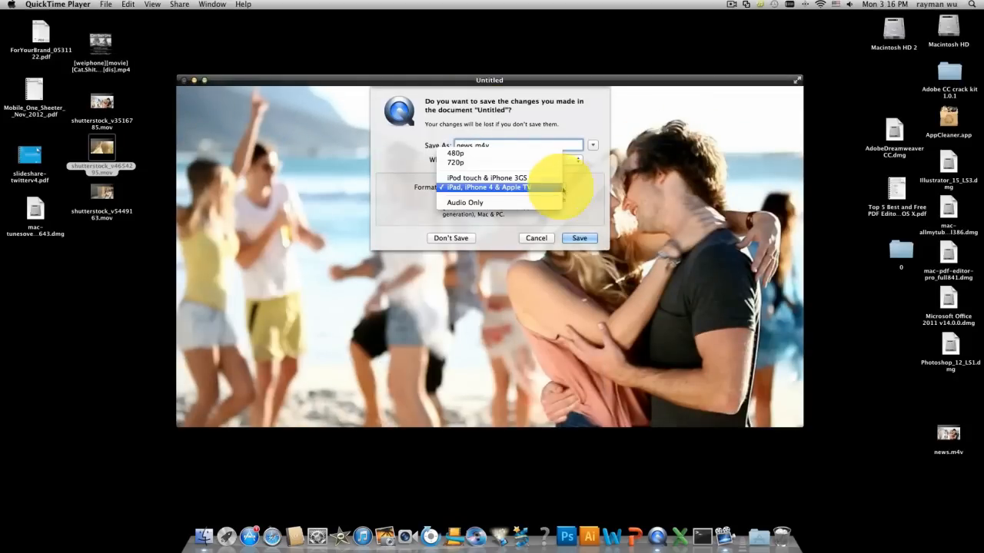
pyautogui.click(578, 237)
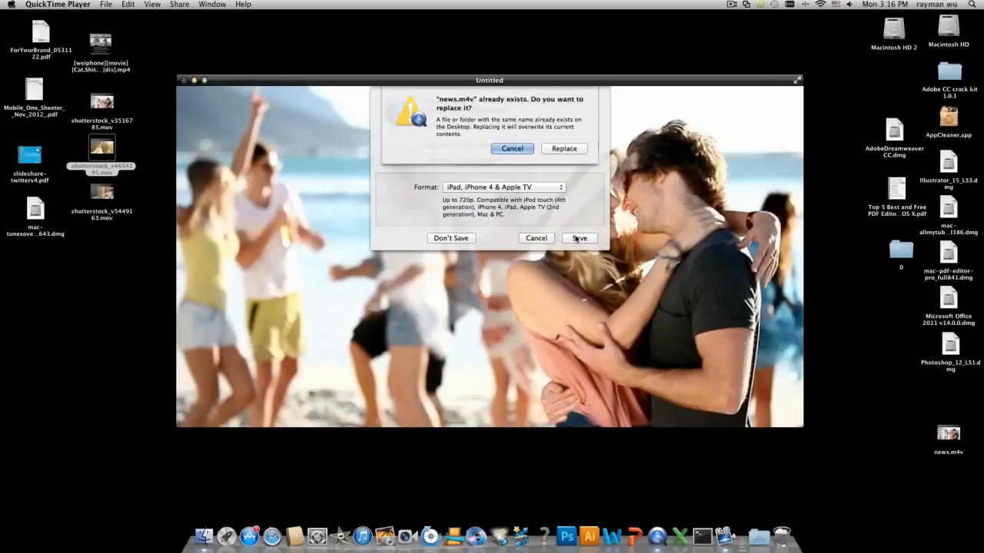
pyautogui.click(563, 149)
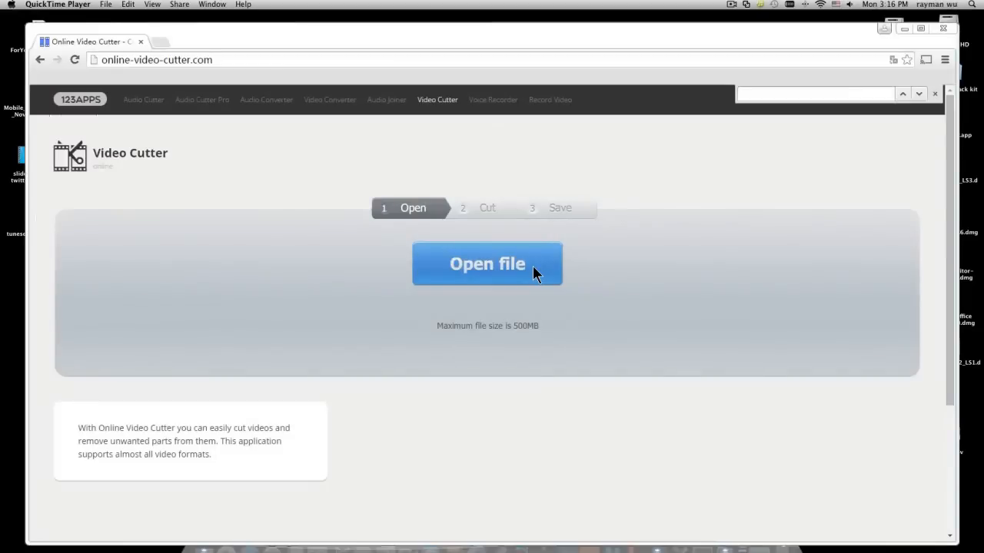
# Step: Load the cycling video and trim it to about 0:02.9–0:06.6
pyautogui.click(487, 264)
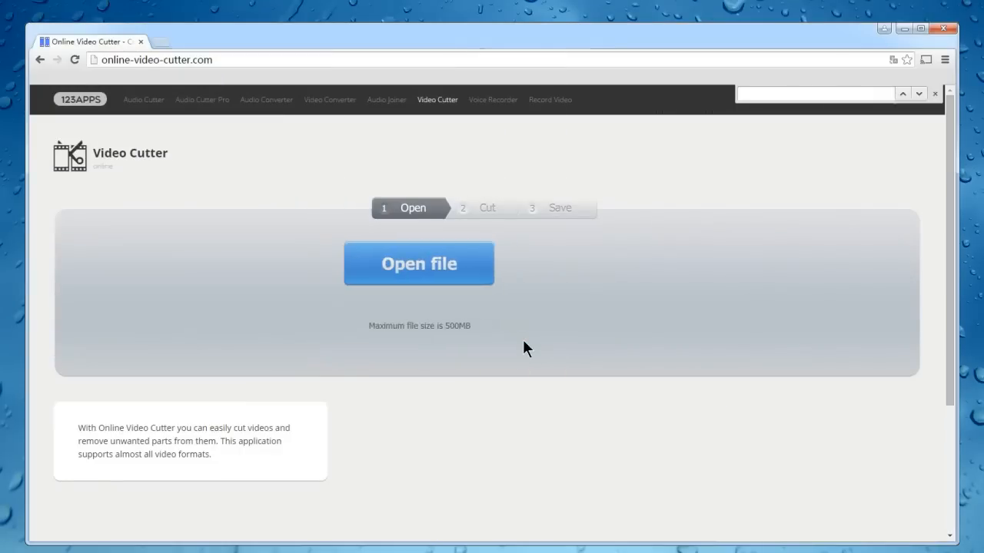
pyautogui.click(419, 264)
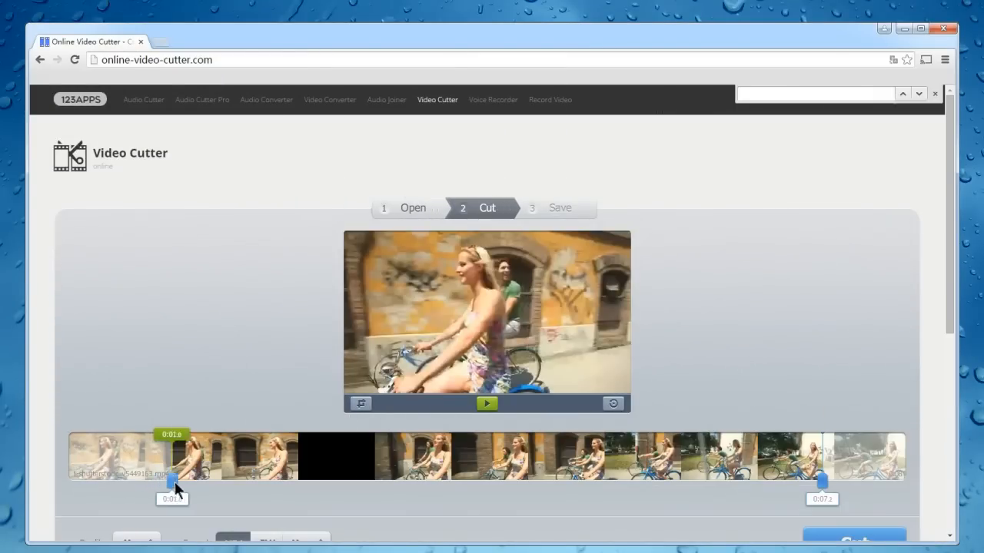
pyautogui.moveTo(173, 481); pyautogui.dragTo(376, 481)
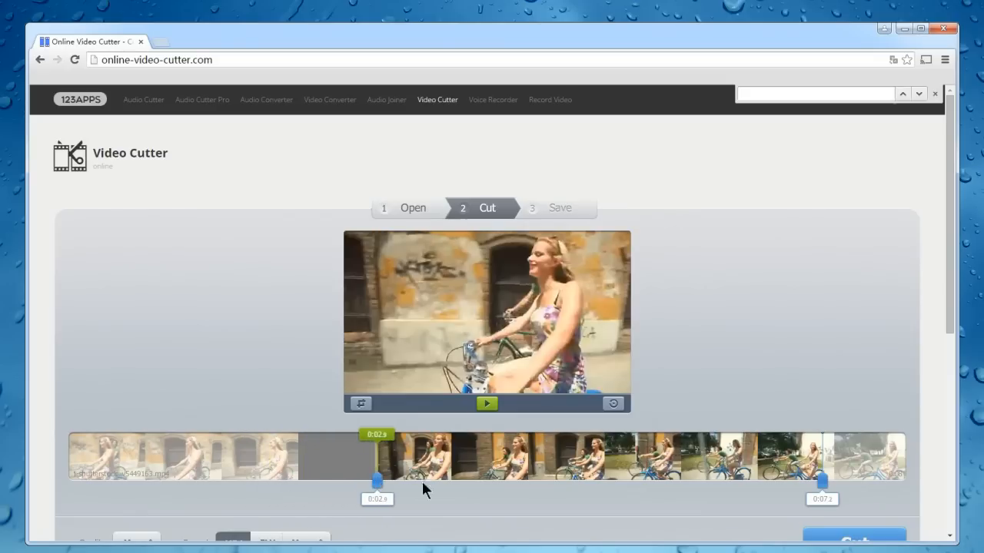
pyautogui.moveTo(822, 481); pyautogui.dragTo(757, 482)
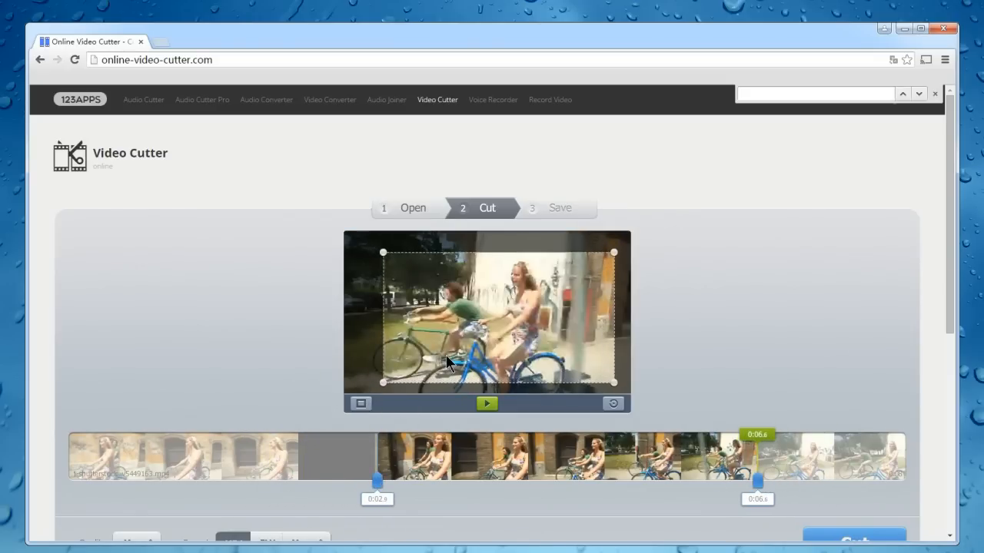
# Step: Choose 720p quality and MP4 format, then cut the cropped clip
pyautogui.scroll(-3)
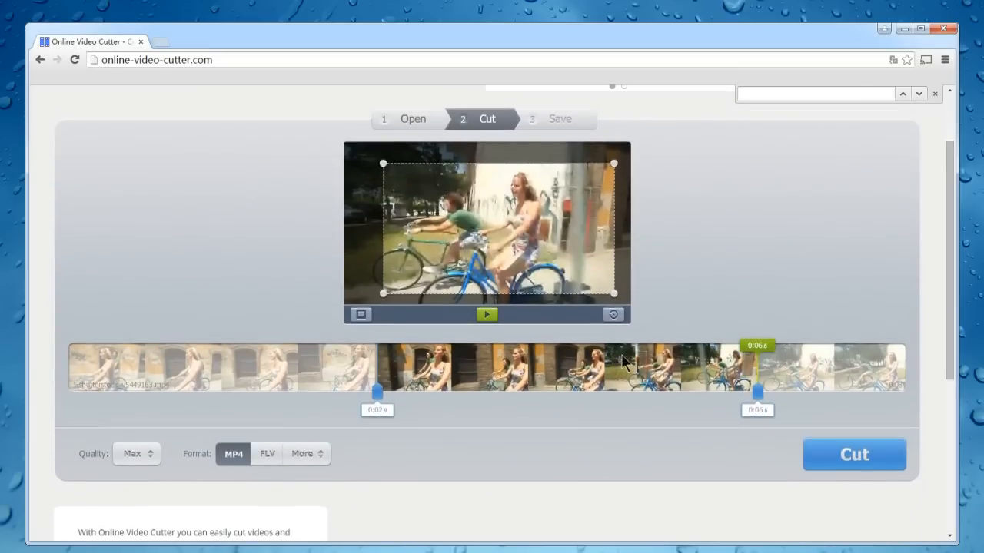
pyautogui.click(136, 454)
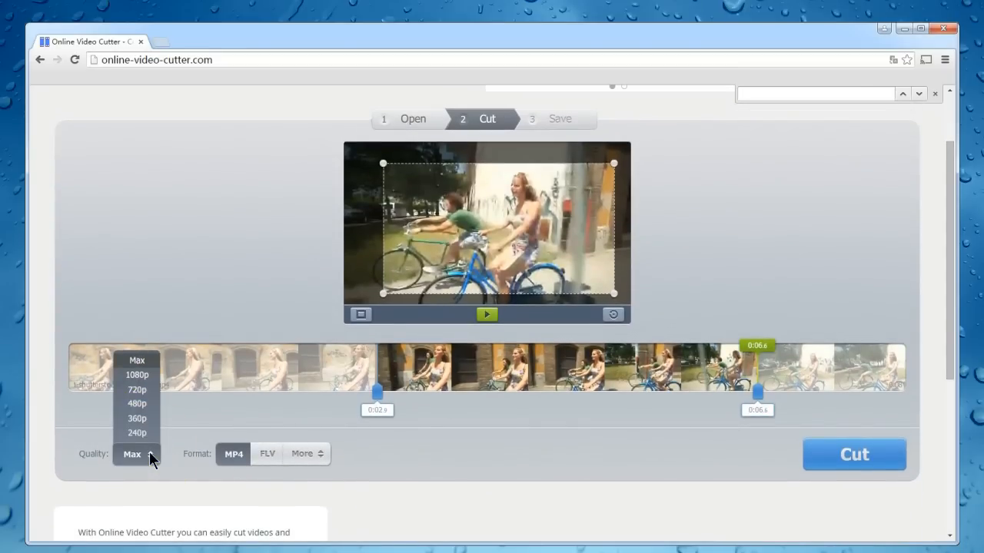
pyautogui.click(137, 389)
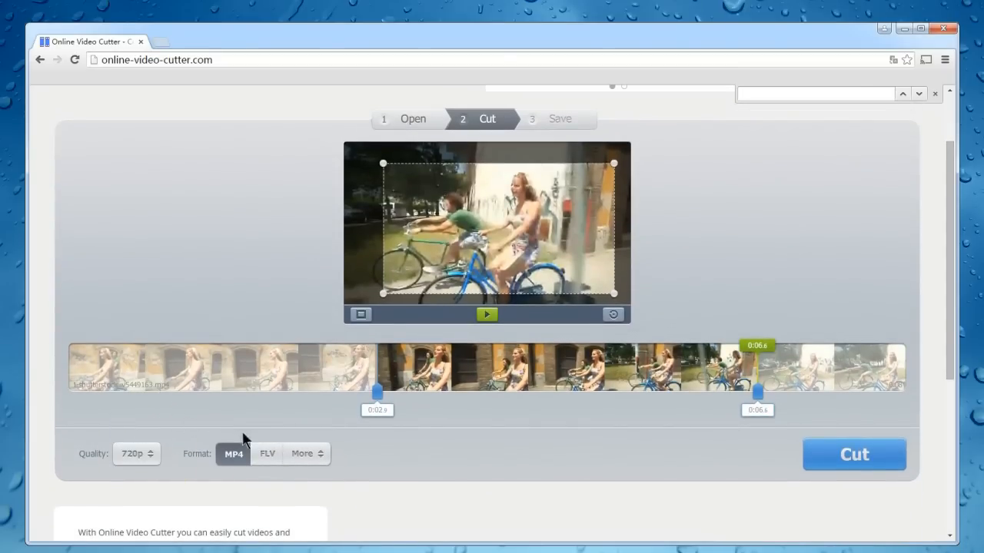
pyautogui.click(302, 454)
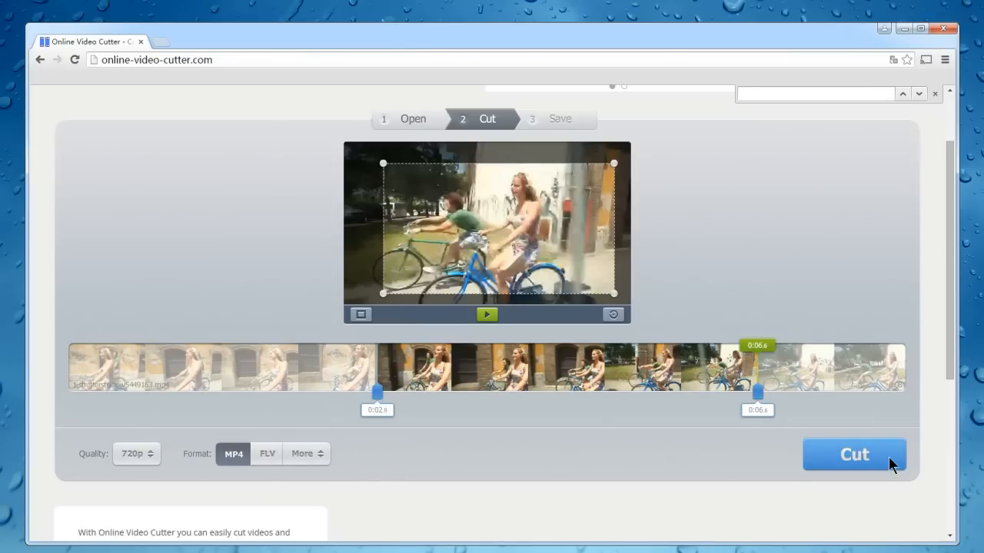
pyautogui.click(854, 454)
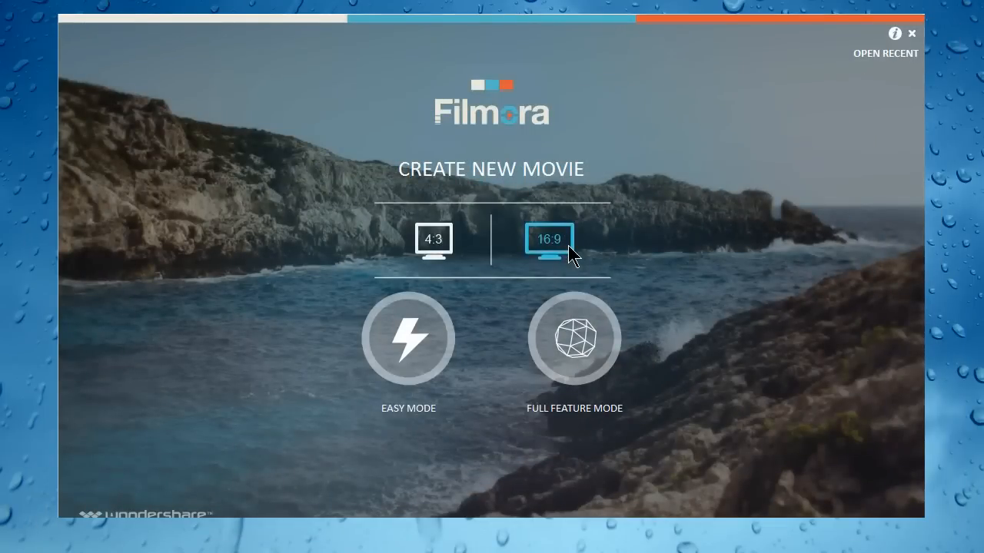
pyautogui.moveTo(606, 348)
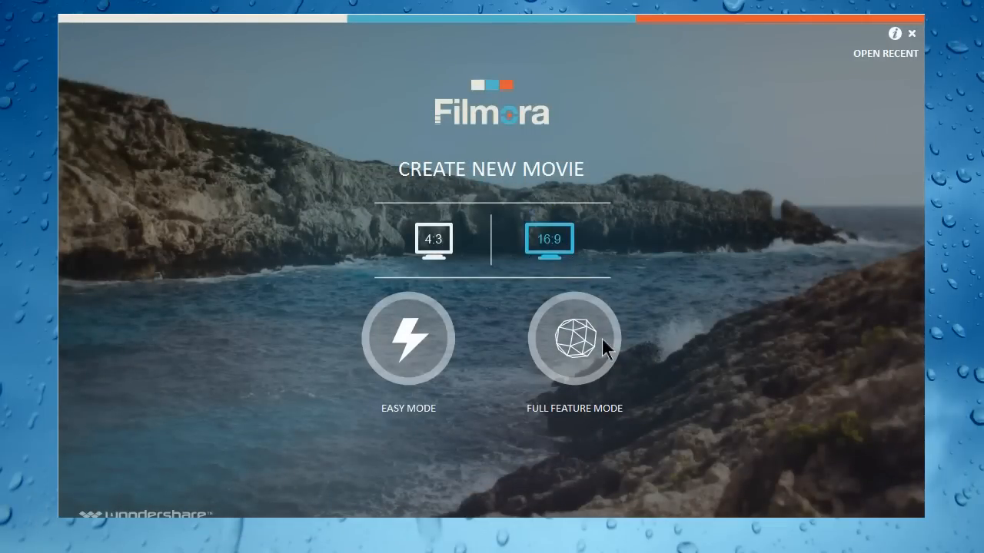
# Step: Pick the 16:9 aspect ratio and enter Full Feature Mode
pyautogui.click(574, 339)
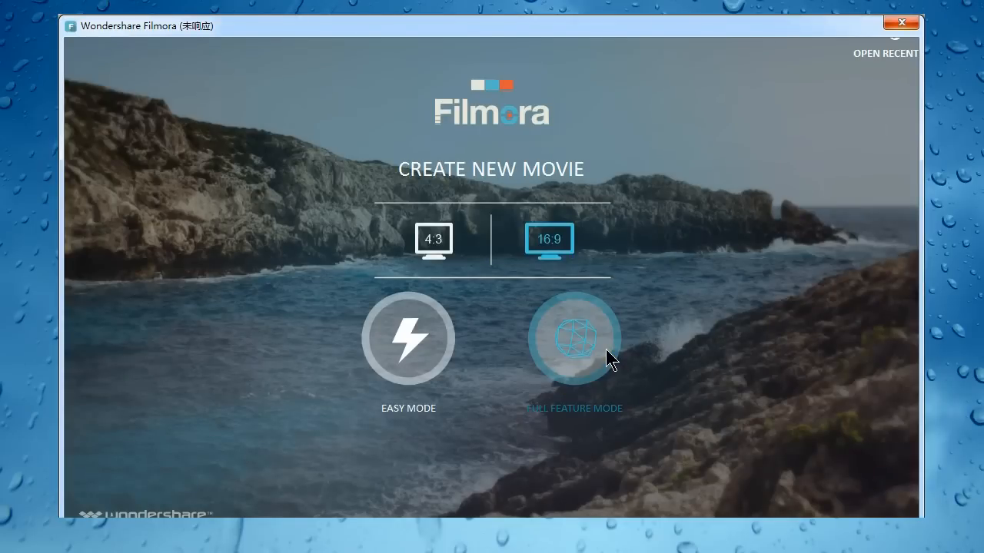
pyautogui.click(573, 338)
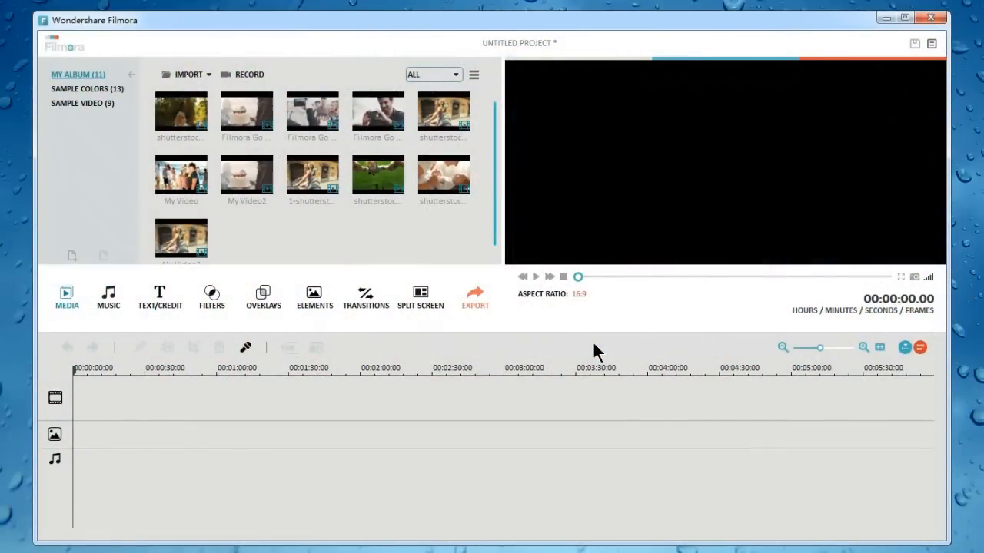
pyautogui.moveTo(358, 185)
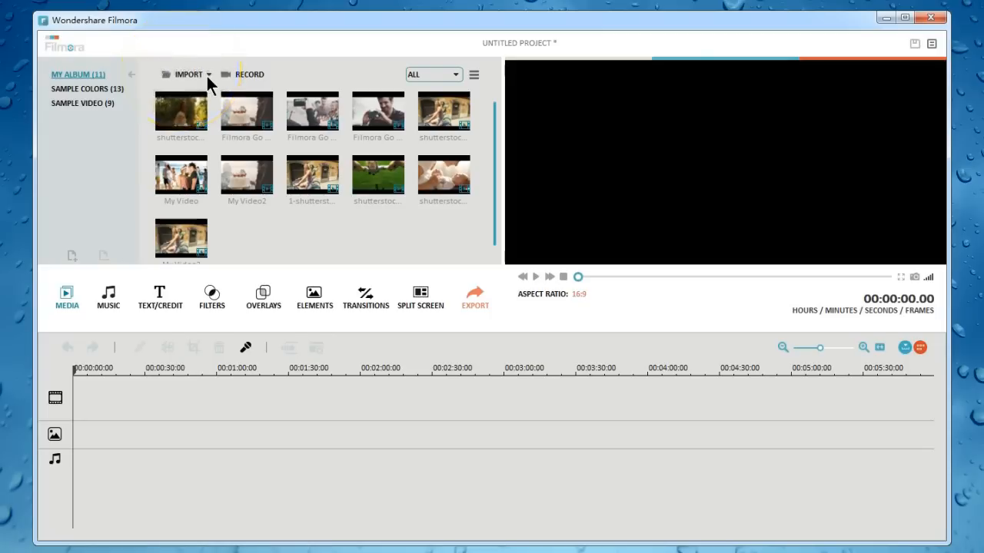
# Step: Place My Video2 on the timeline and split it at the playhead
pyautogui.click(246, 177)
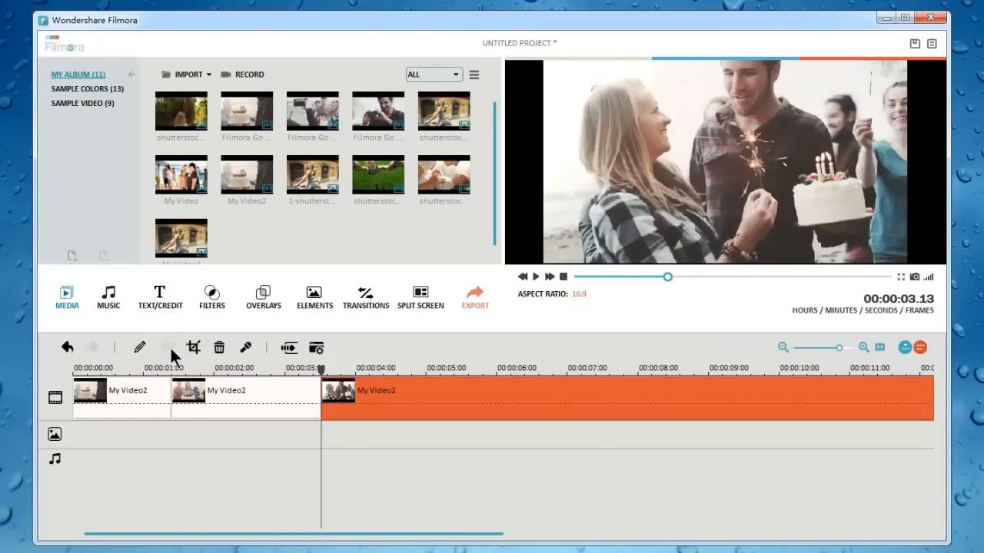
pyautogui.click(564, 368)
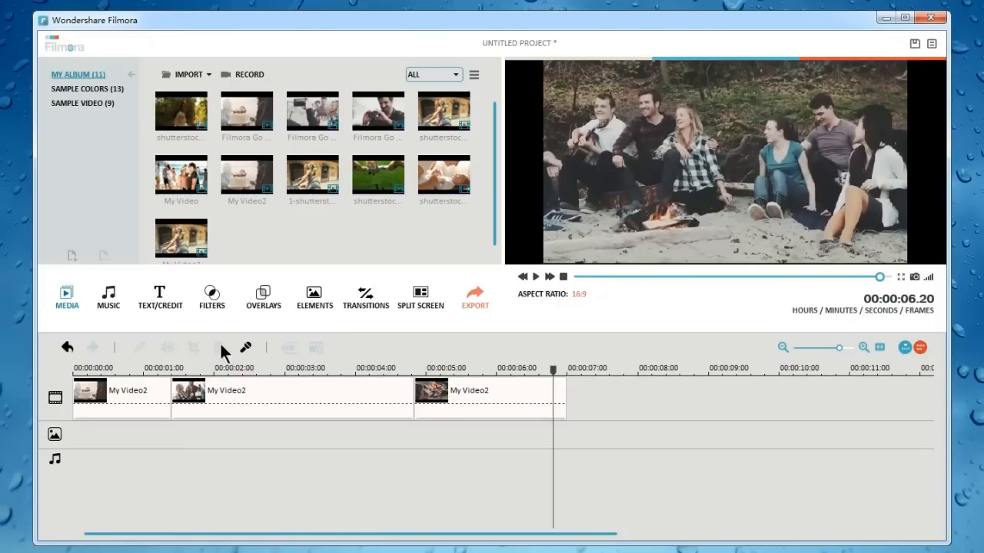
# Step: Run Scene Detection on My Video3 from its right-click menu
pyautogui.rightClick(181, 231)
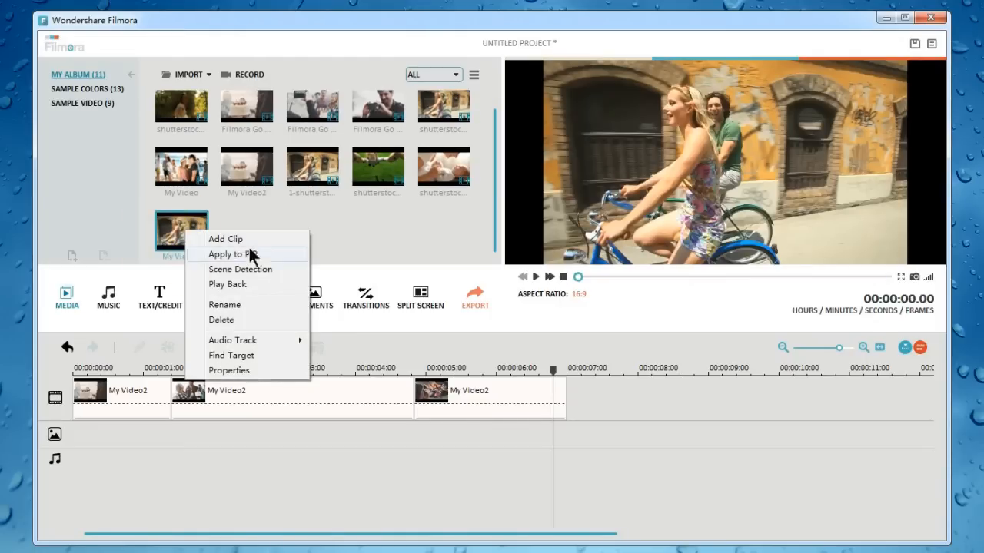
pyautogui.click(241, 269)
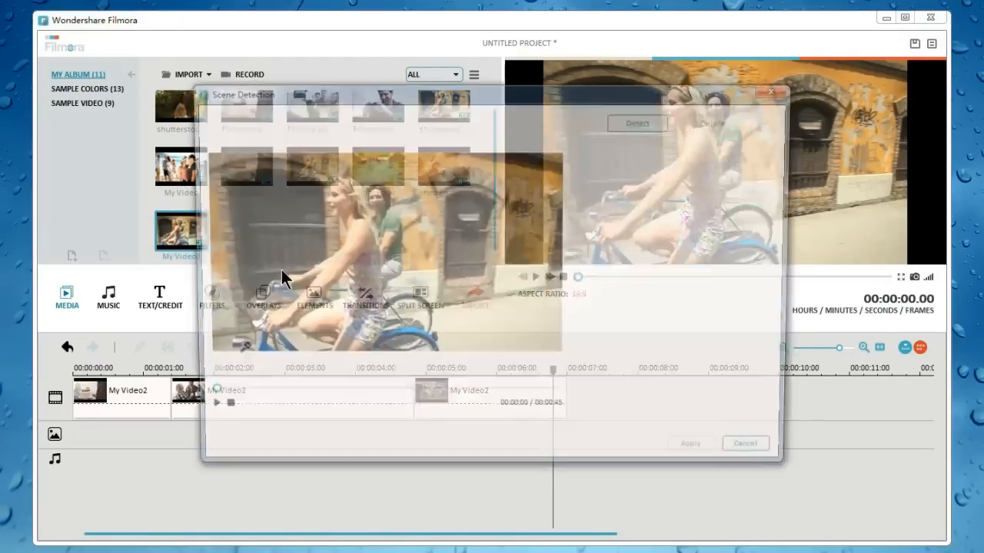
pyautogui.click(637, 123)
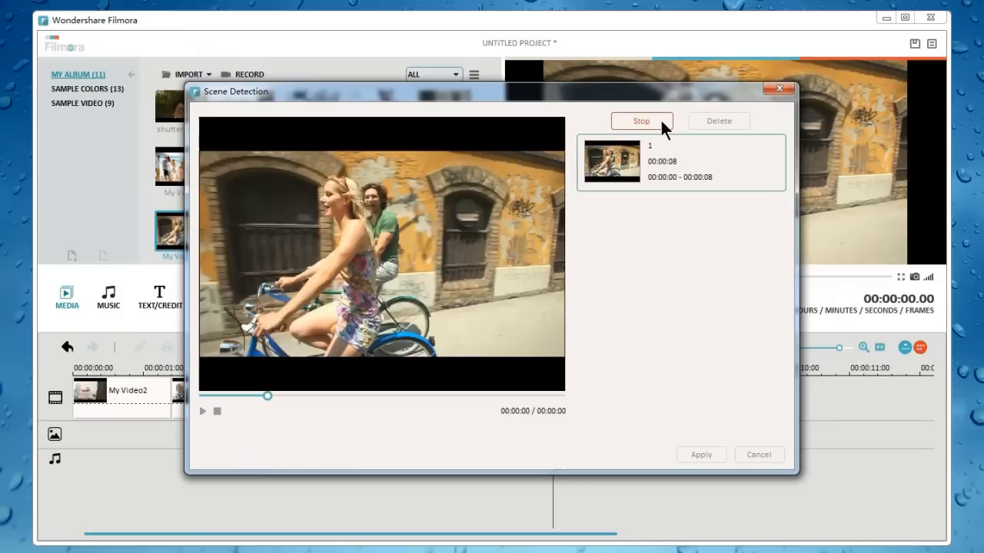
pyautogui.click(641, 121)
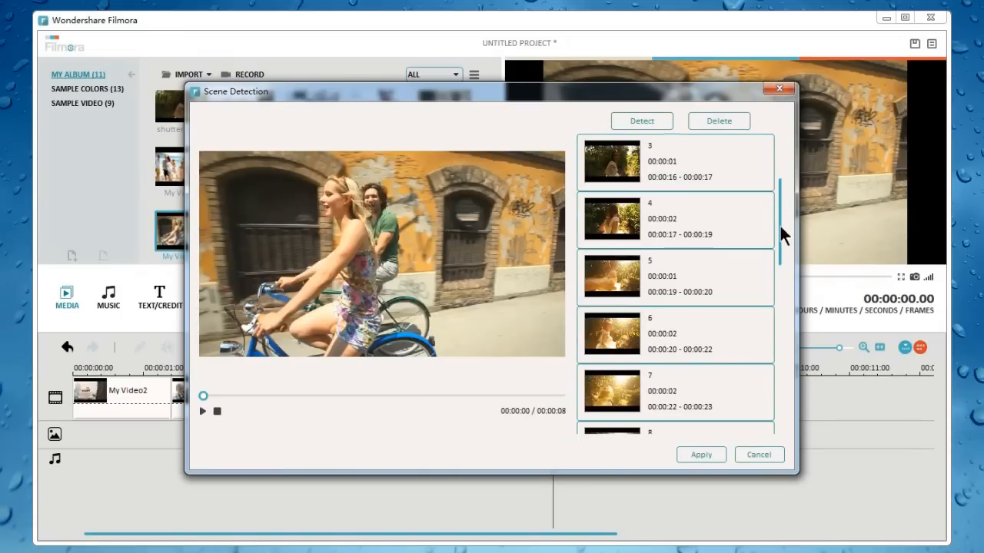
# Step: Delete the ten-second scene 11 (00:26–00:36) and apply the scenes to the timeline
pyautogui.scroll(-3)
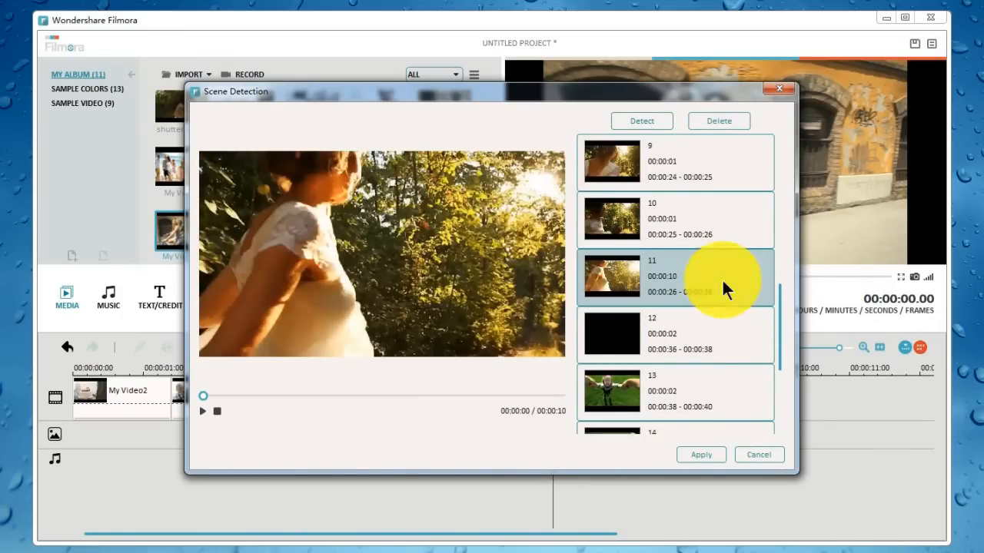
pyautogui.click(719, 121)
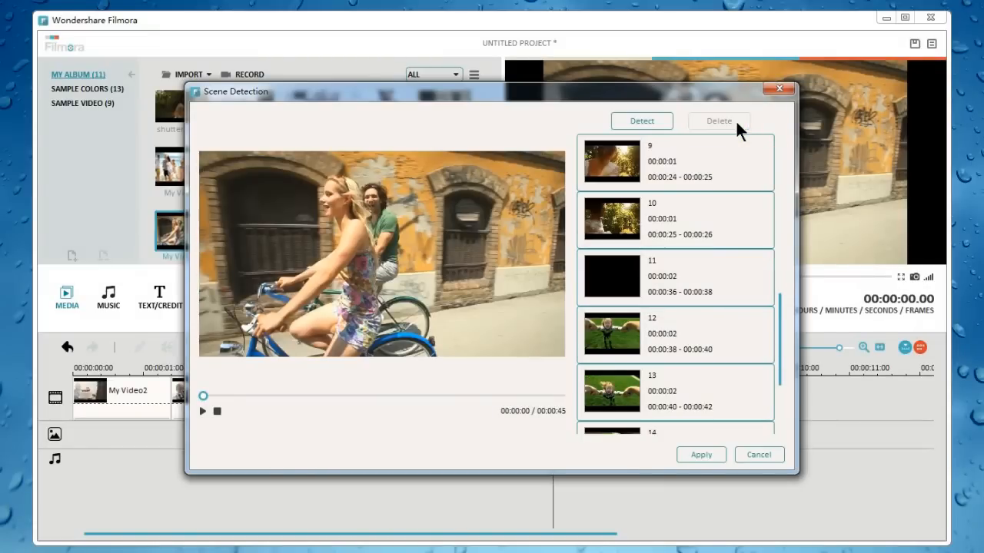
pyautogui.scroll(-3)
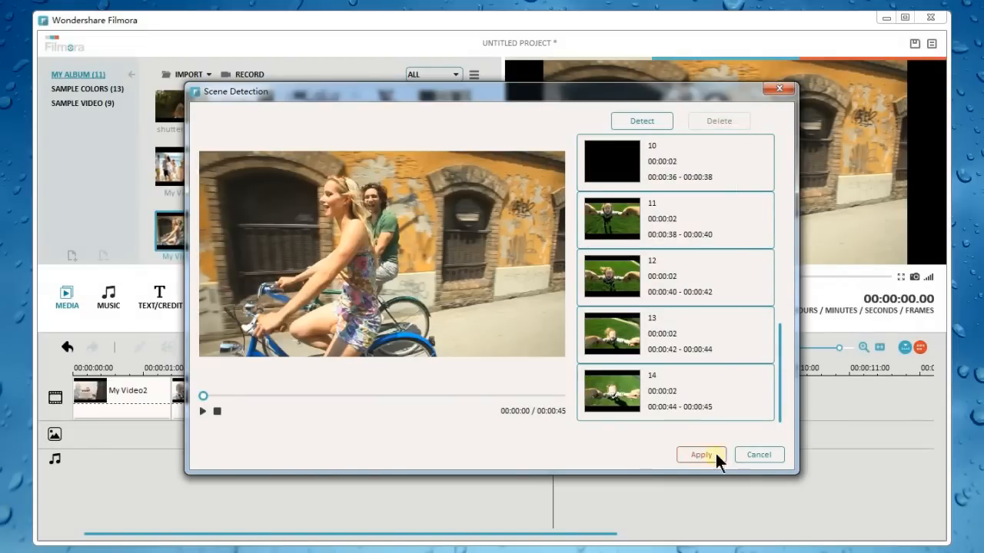
pyautogui.click(700, 454)
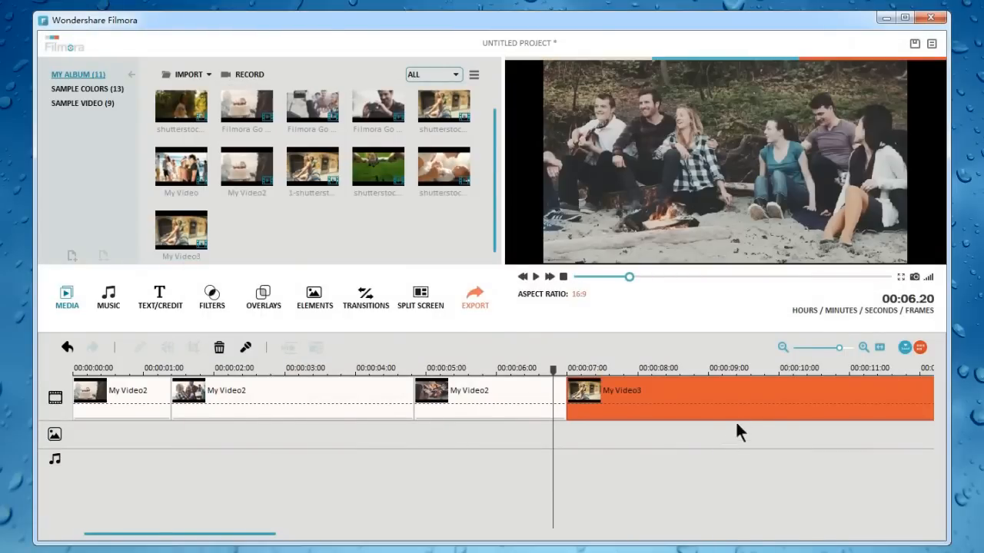
# Step: Select a My Video3 scene clip and open its edit settings
pyautogui.click(783, 347)
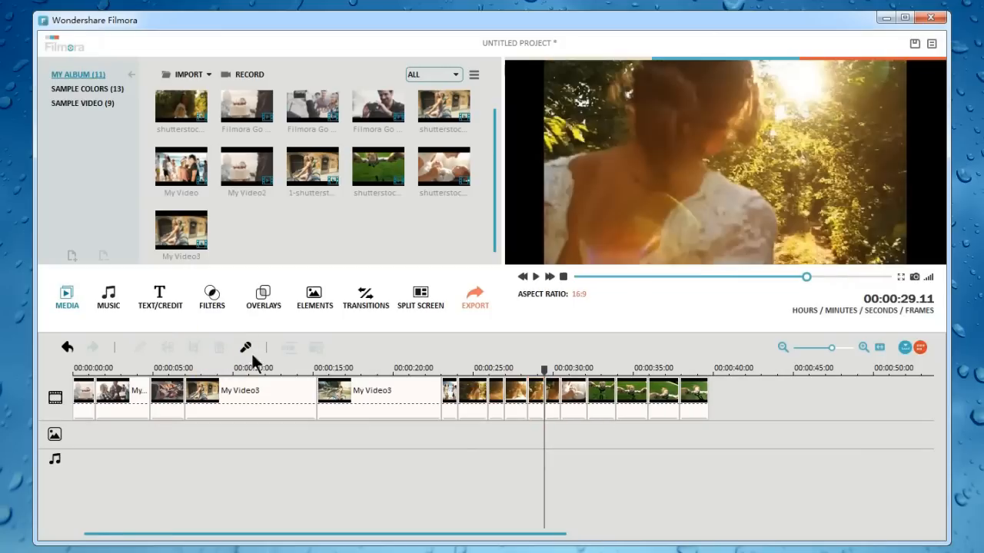
pyautogui.click(462, 396)
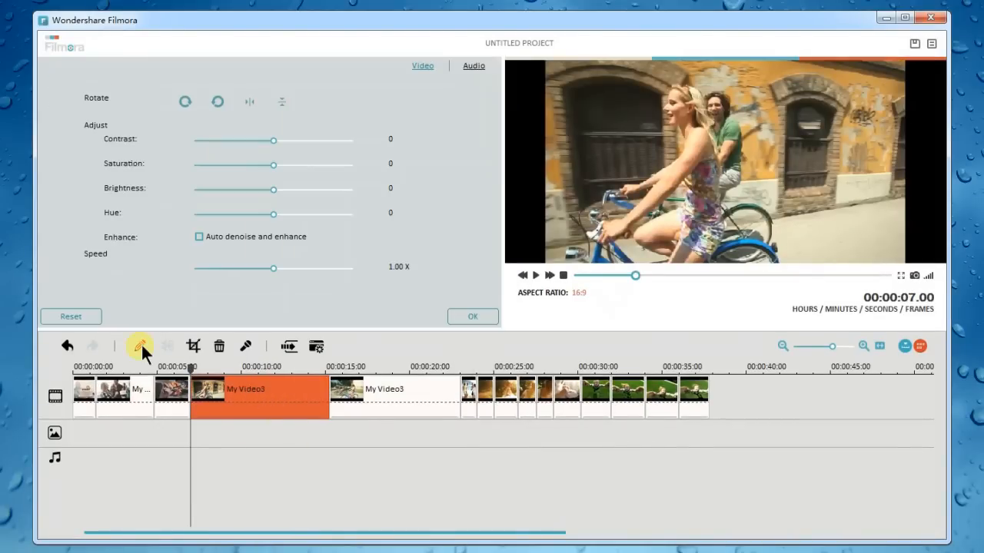
# Step: Flip the My Video3 clip horizontally and set its saturation to 2
pyautogui.click(217, 101)
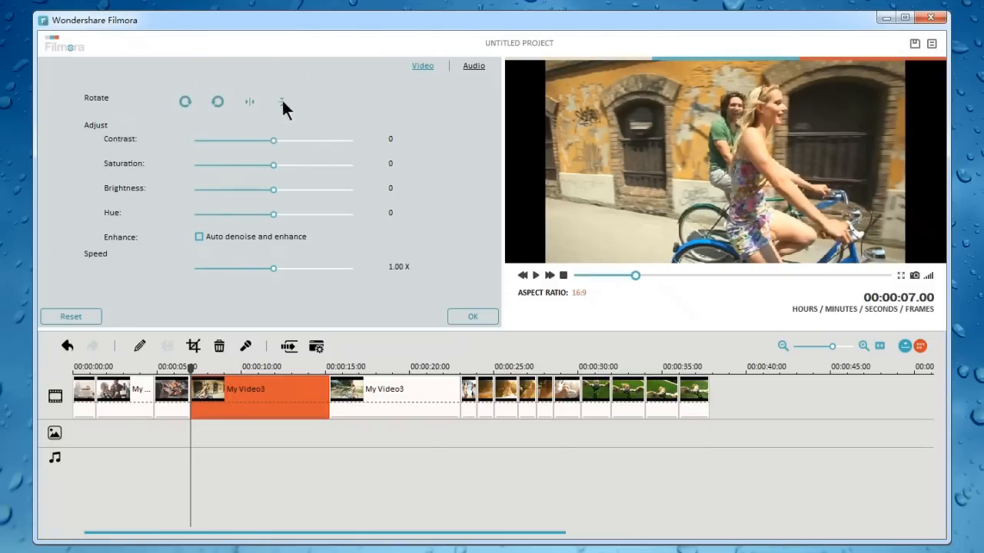
pyautogui.moveTo(272, 165); pyautogui.dragTo(274, 165)
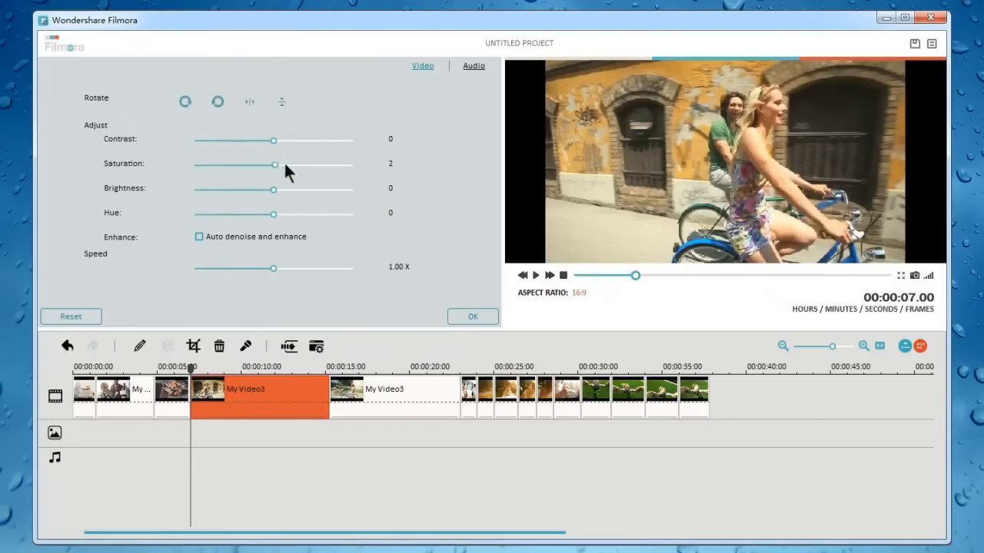
pyautogui.moveTo(272, 164); pyautogui.dragTo(265, 165)
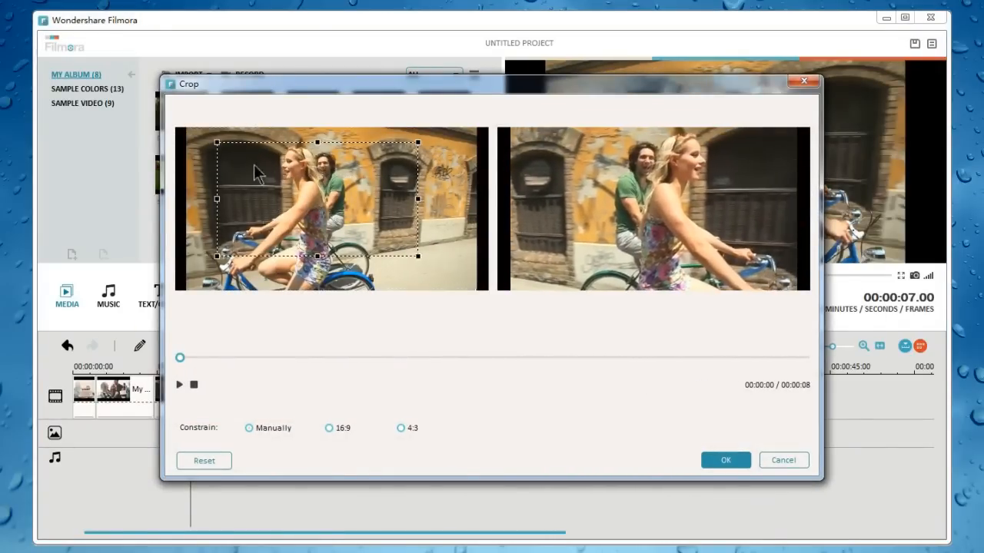
pyautogui.click(725, 460)
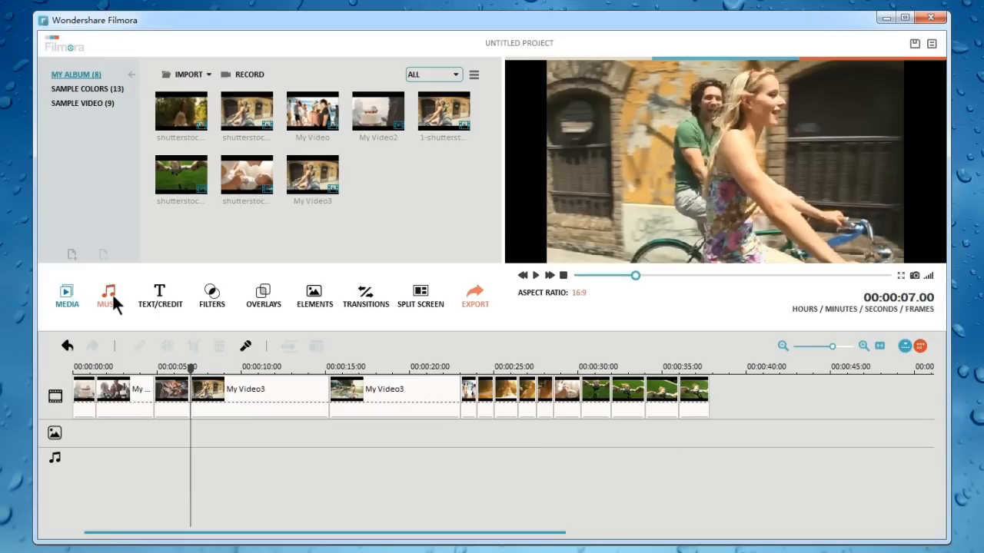
# Step: Browse the Music, Text/Credit, Overlays, Elements and Transitions libraries, then preview the Particle 1 filter
pyautogui.click(108, 296)
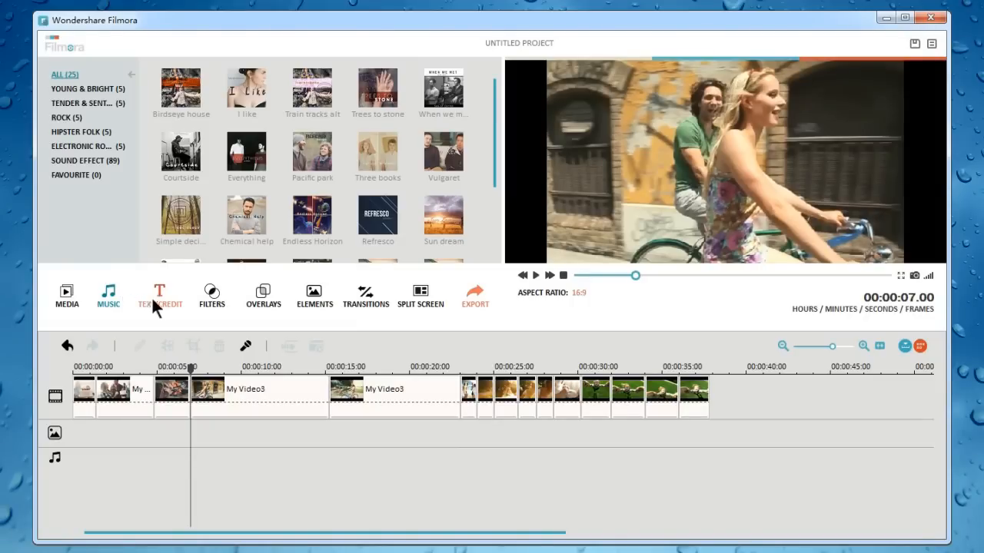
pyautogui.click(159, 296)
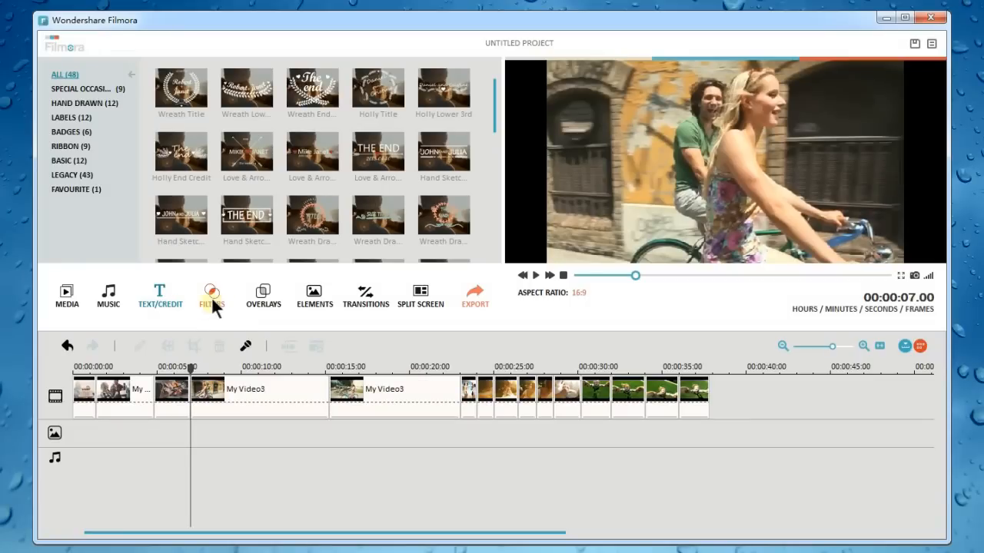
pyautogui.click(263, 296)
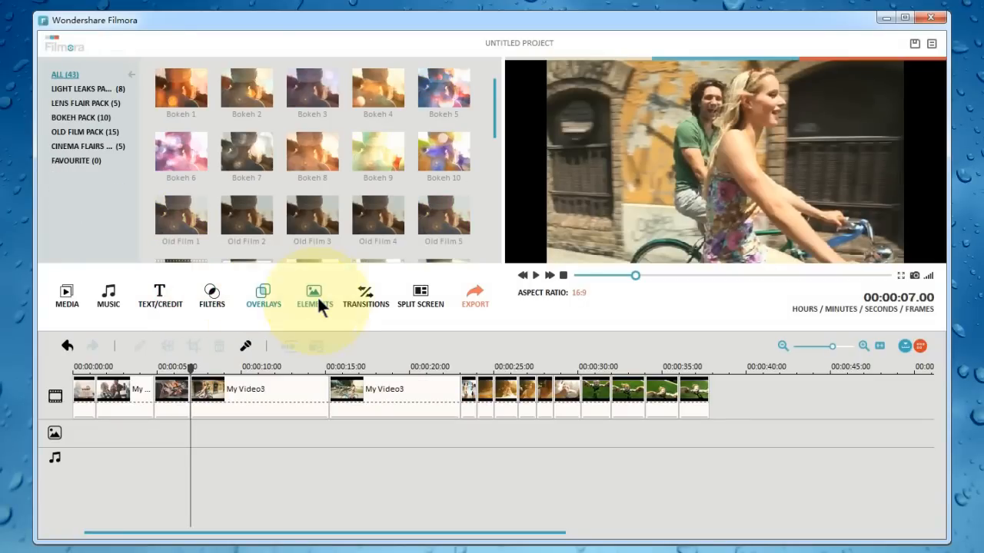
pyautogui.click(313, 295)
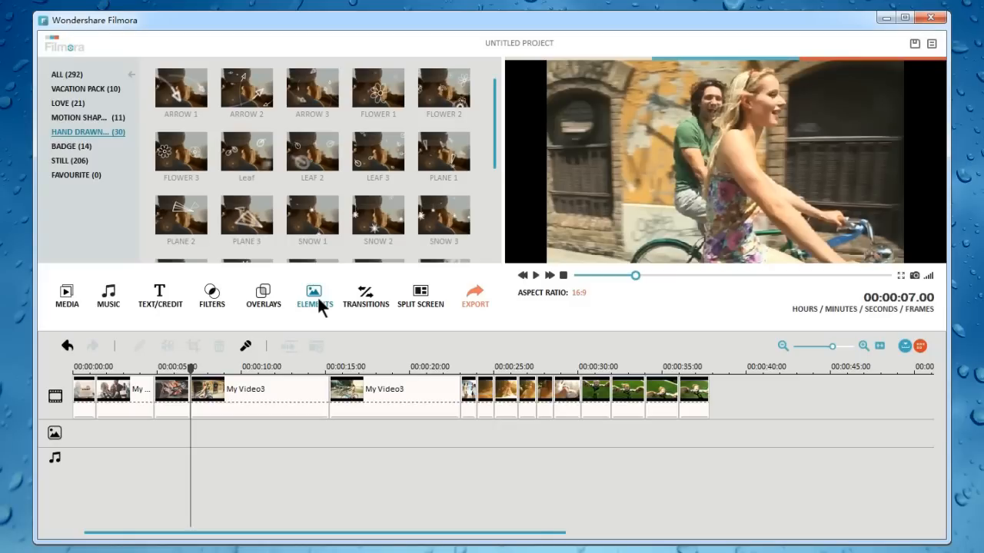
pyautogui.moveTo(347, 307)
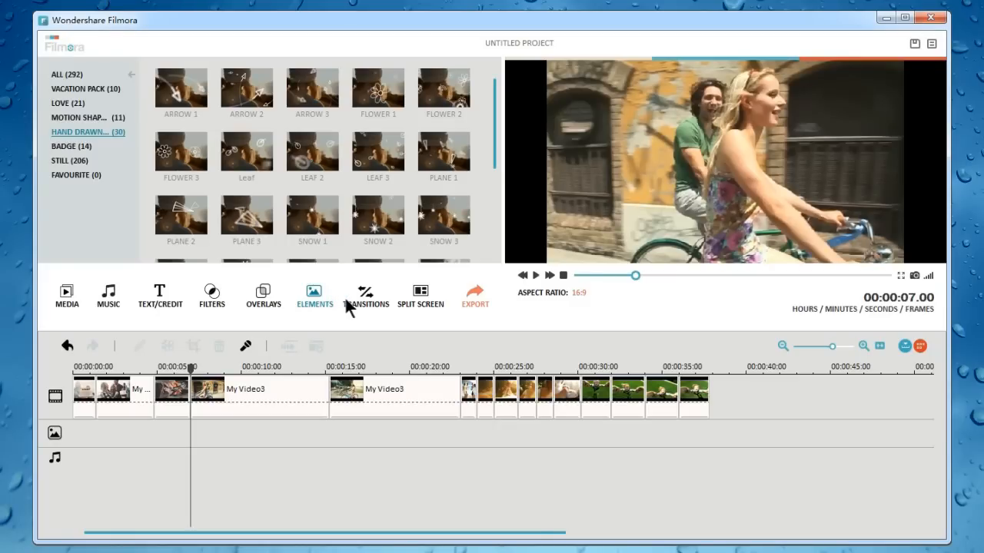
pyautogui.click(366, 299)
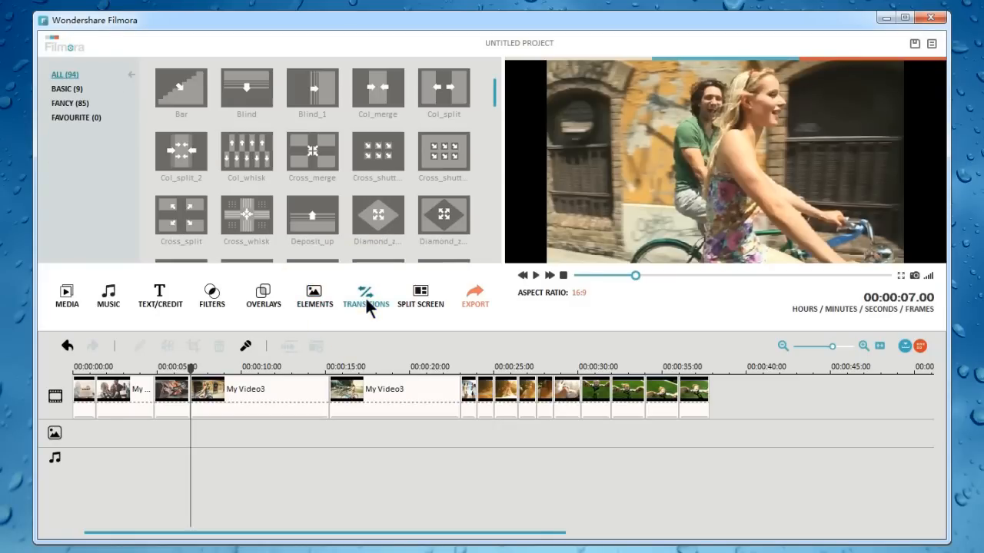
pyautogui.click(211, 296)
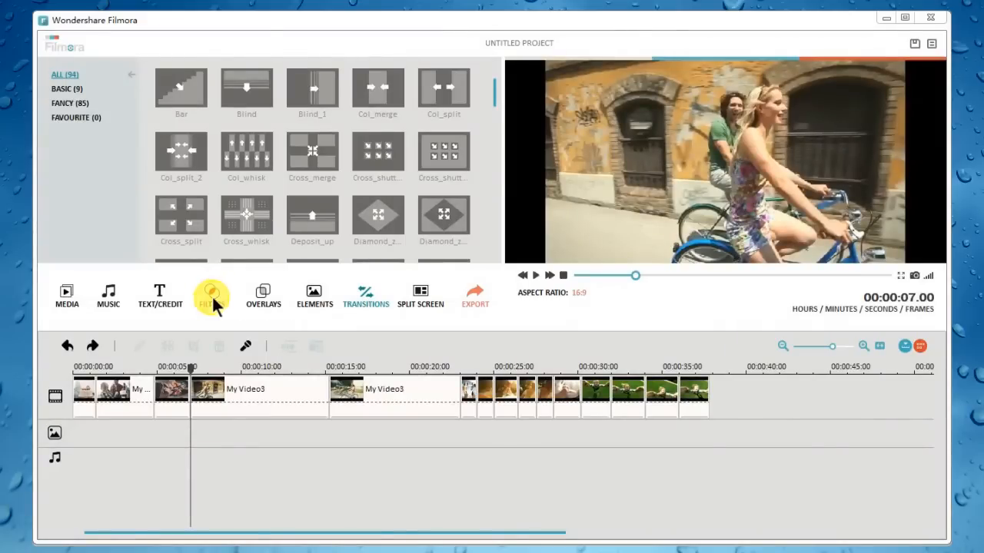
pyautogui.click(211, 296)
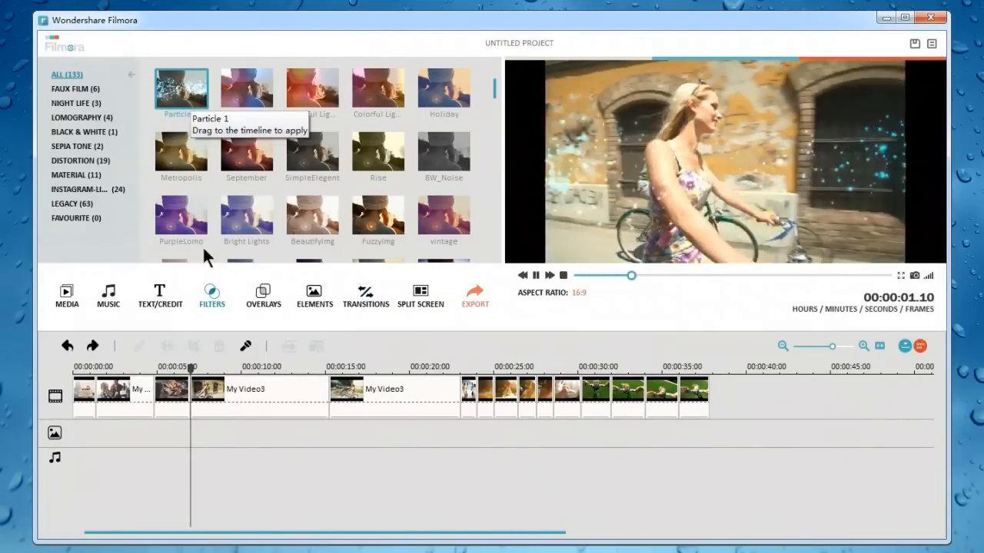
# Step: Place Particle 1 on the effects track, Bokeh 2 overlay right after it, then select the underlying clip
pyautogui.moveTo(181, 88); pyautogui.dragTo(230, 429)
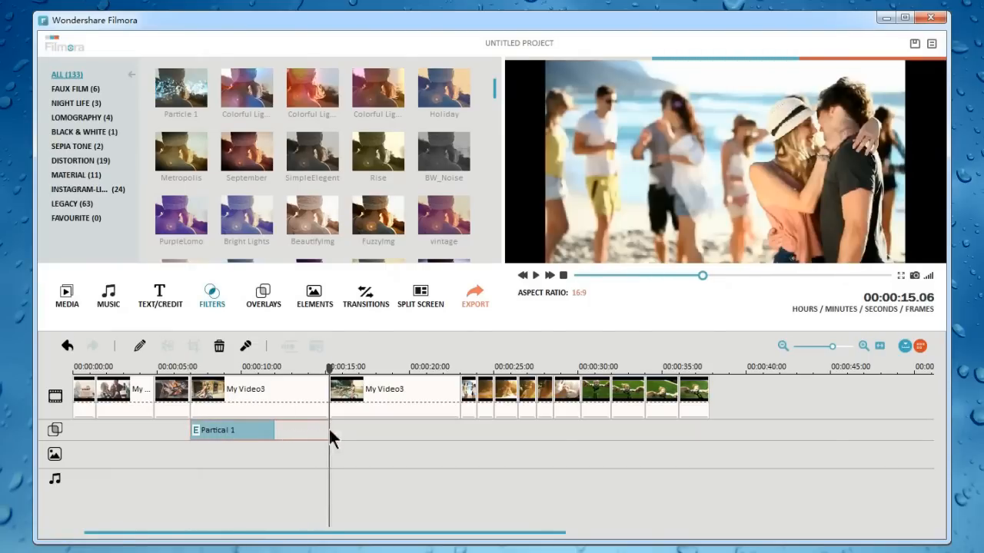
pyautogui.click(263, 296)
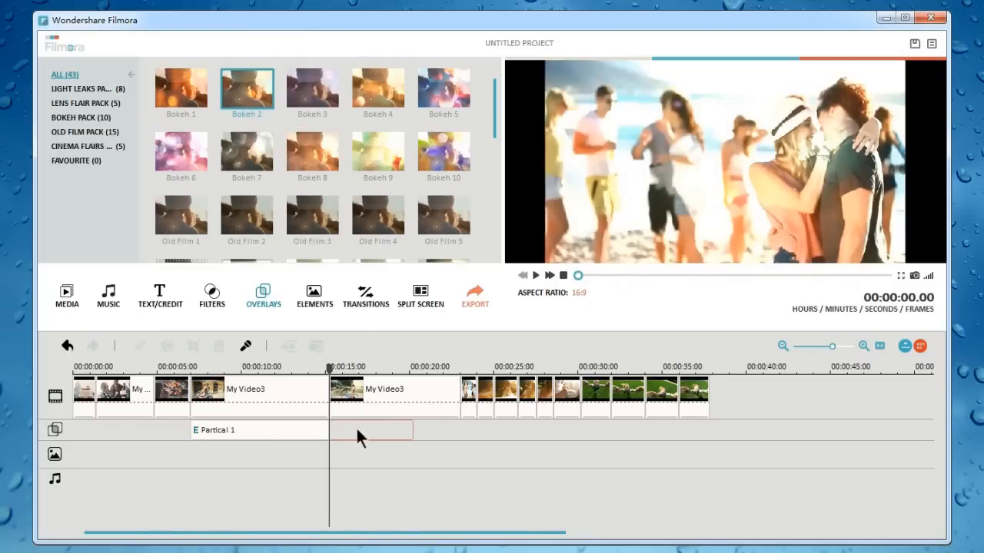
pyautogui.moveTo(247, 86); pyautogui.dragTo(373, 429)
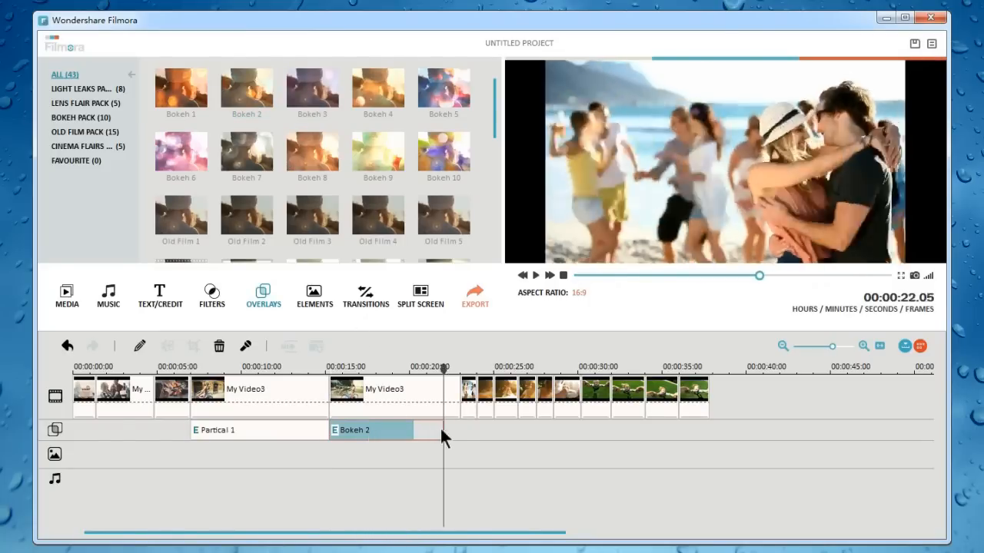
pyautogui.click(262, 388)
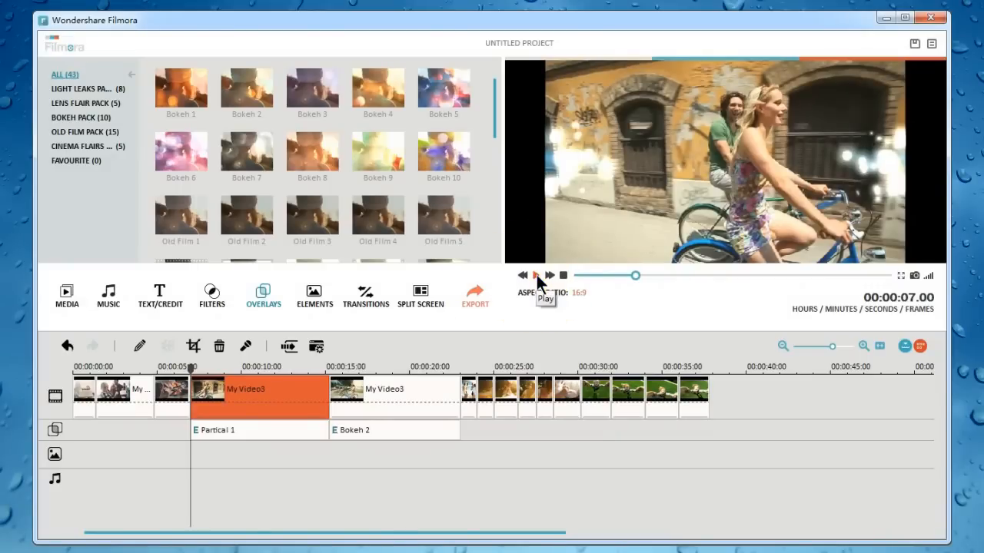
pyautogui.click(536, 276)
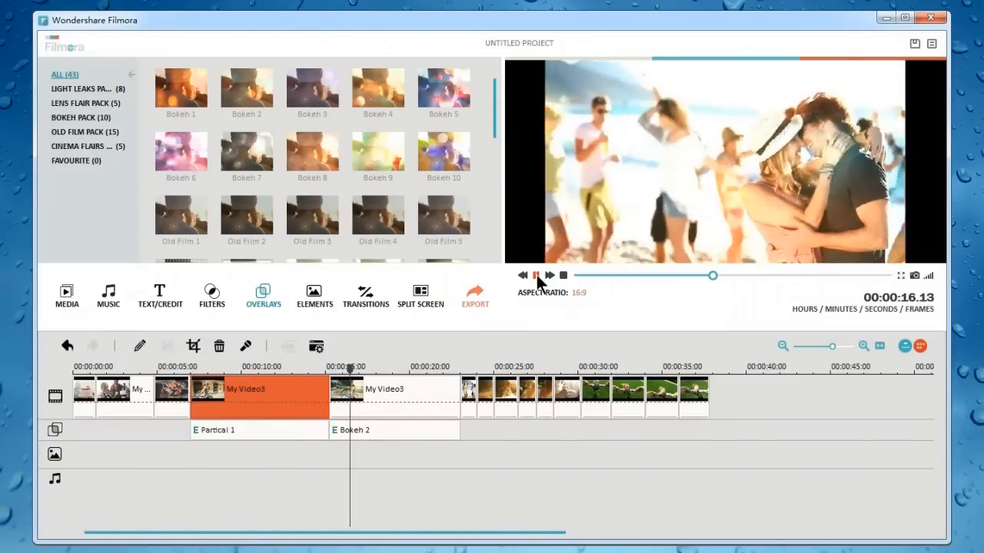
pyautogui.click(535, 275)
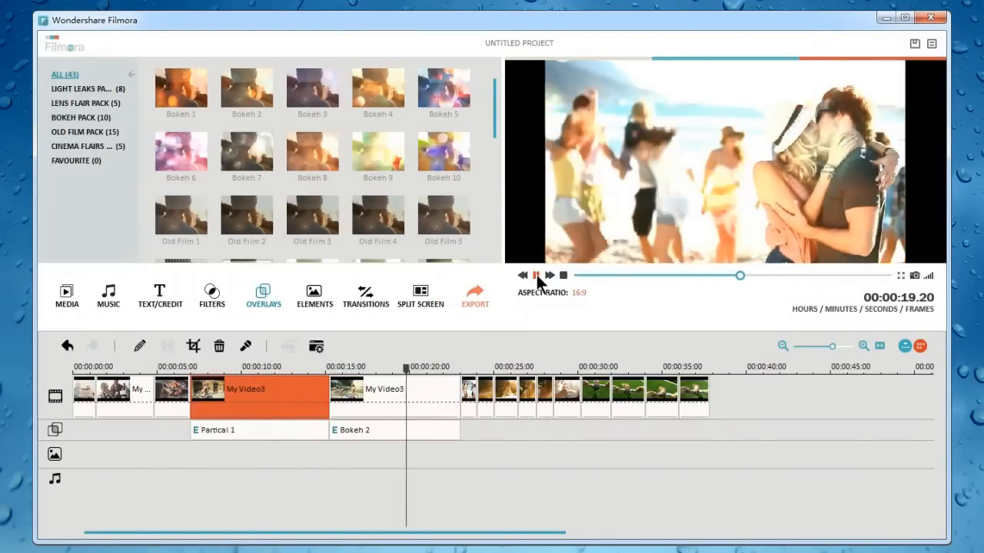
pyautogui.click(474, 295)
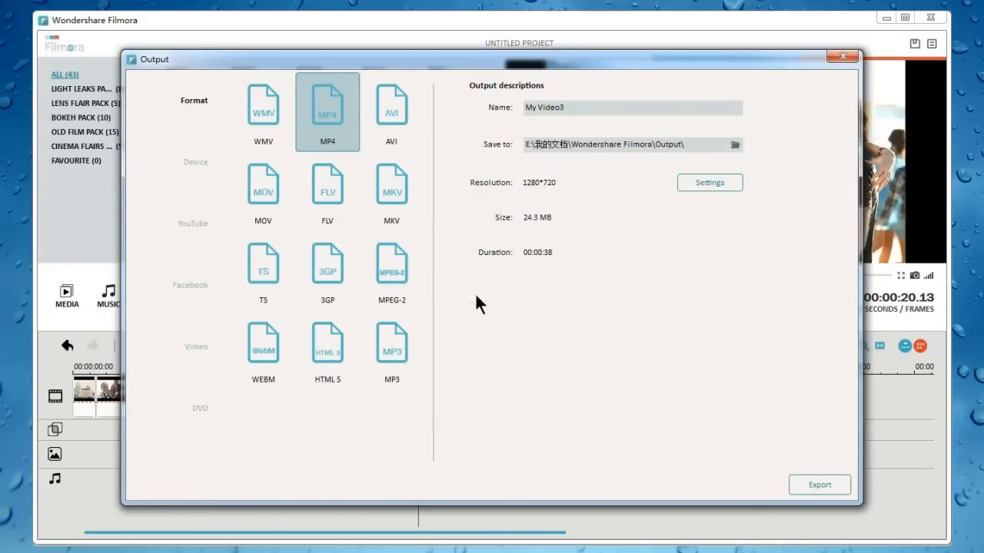
pyautogui.moveTo(354, 245)
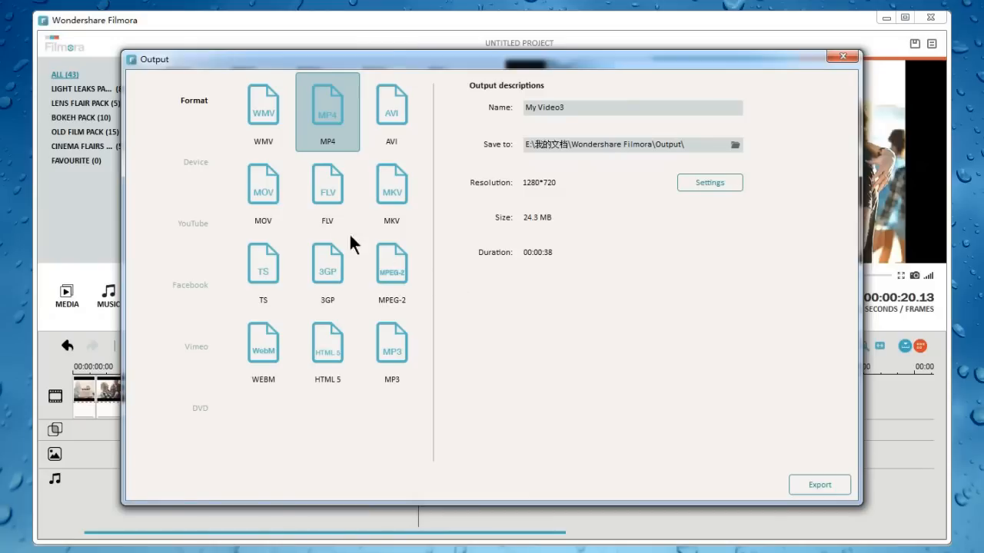
# Step: Browse the Device, YouTube, Facebook and Vimeo tabs of the Output window
pyautogui.click(195, 162)
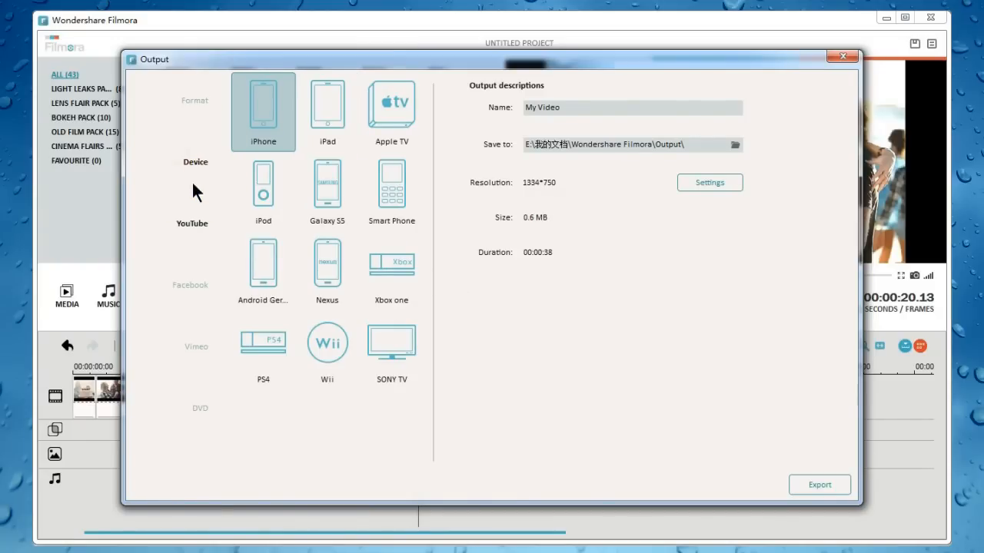
pyautogui.click(191, 223)
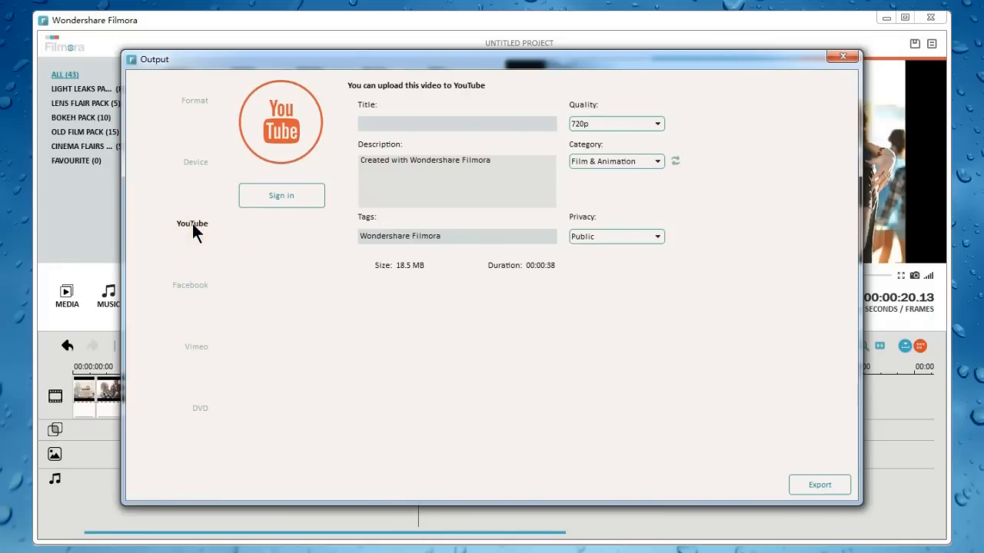
pyautogui.click(190, 285)
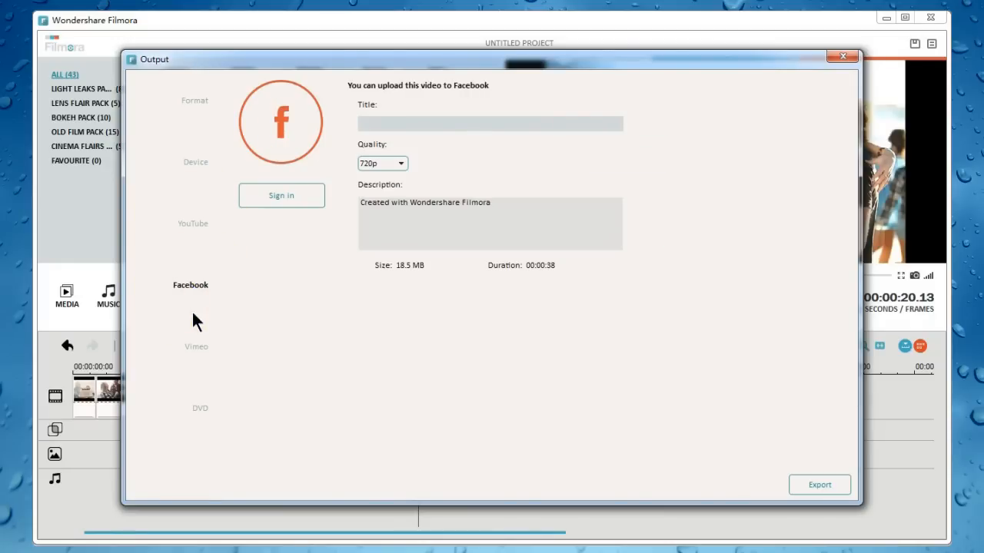
pyautogui.click(195, 347)
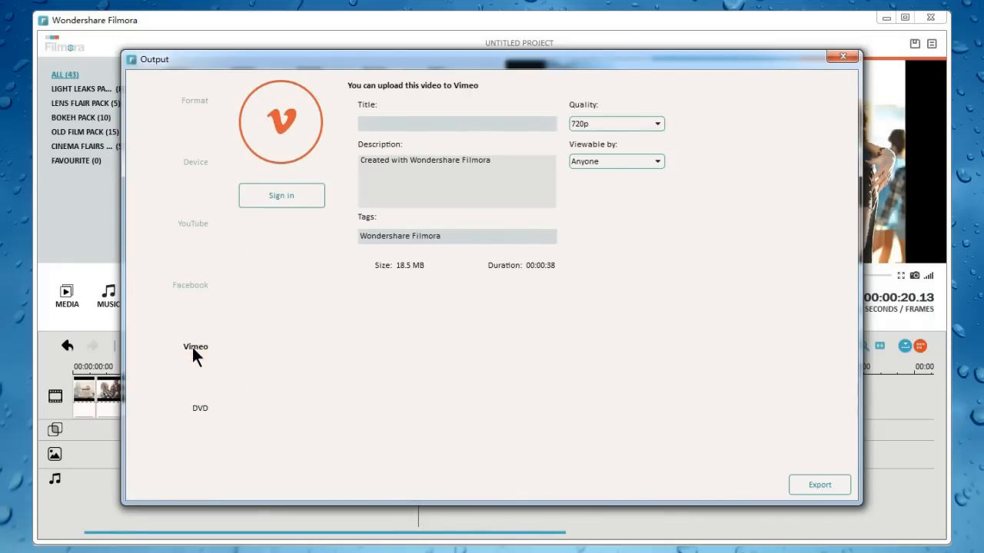